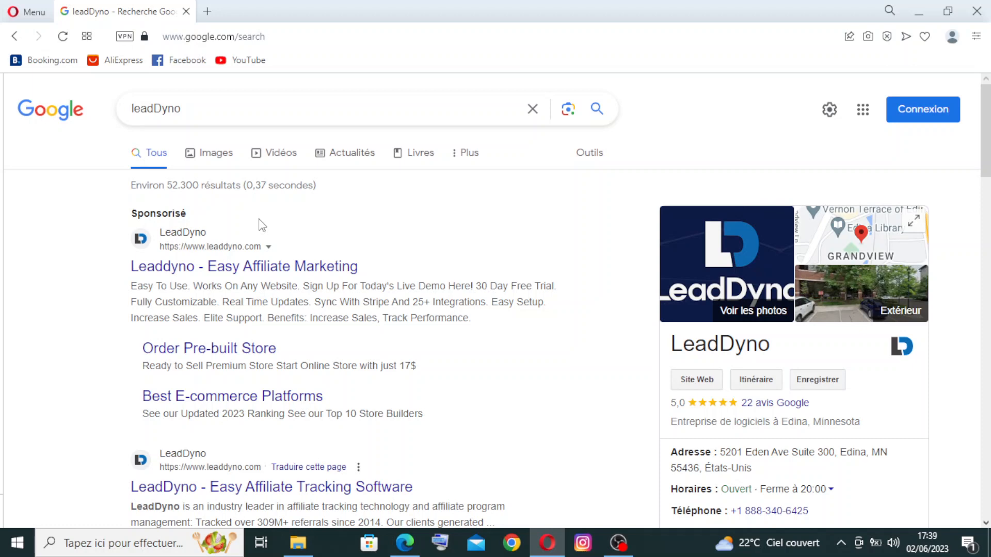
# Step: Scroll the search results and open 'LeadDyno - Easy Affiliate Tracking Software'
pyautogui.scroll(-3)
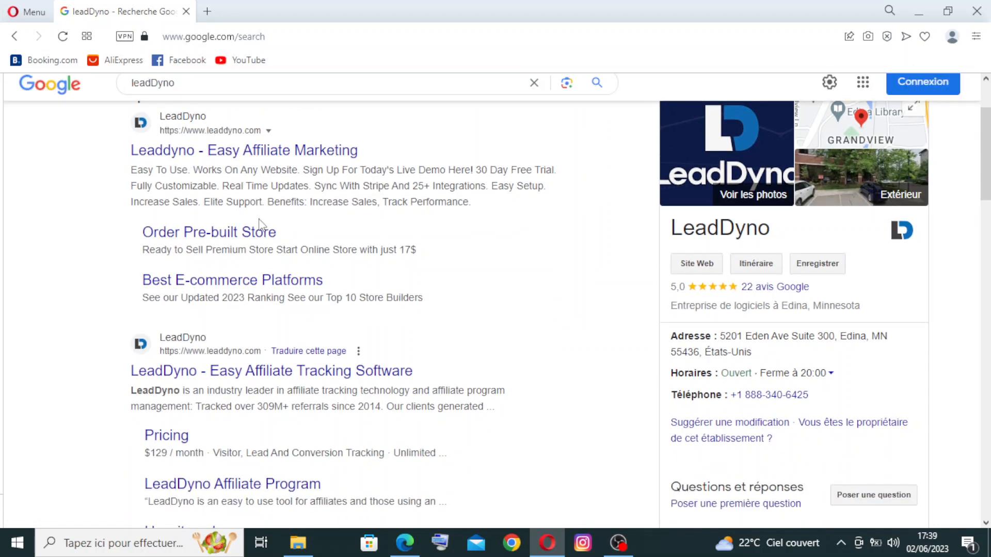
pyautogui.scroll(3)
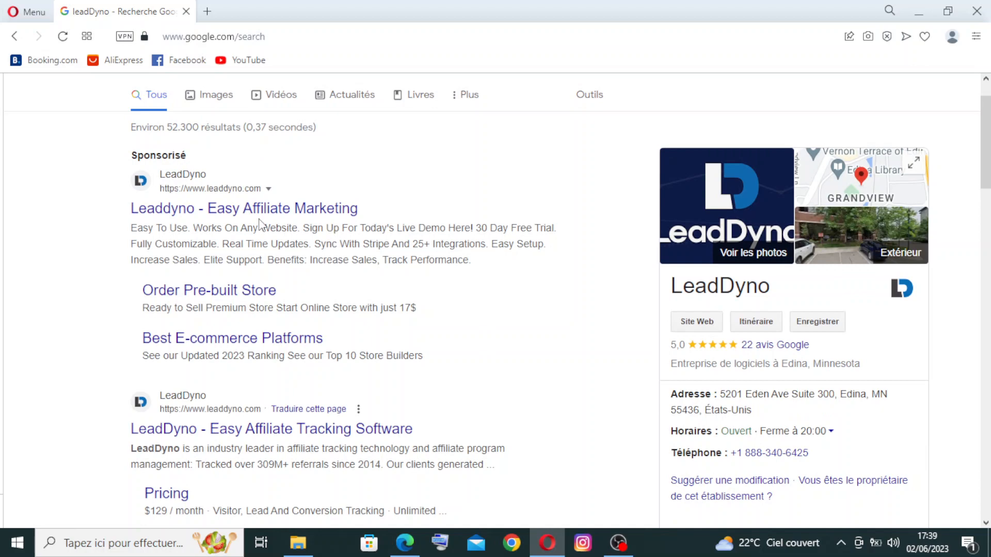
pyautogui.scroll(-3)
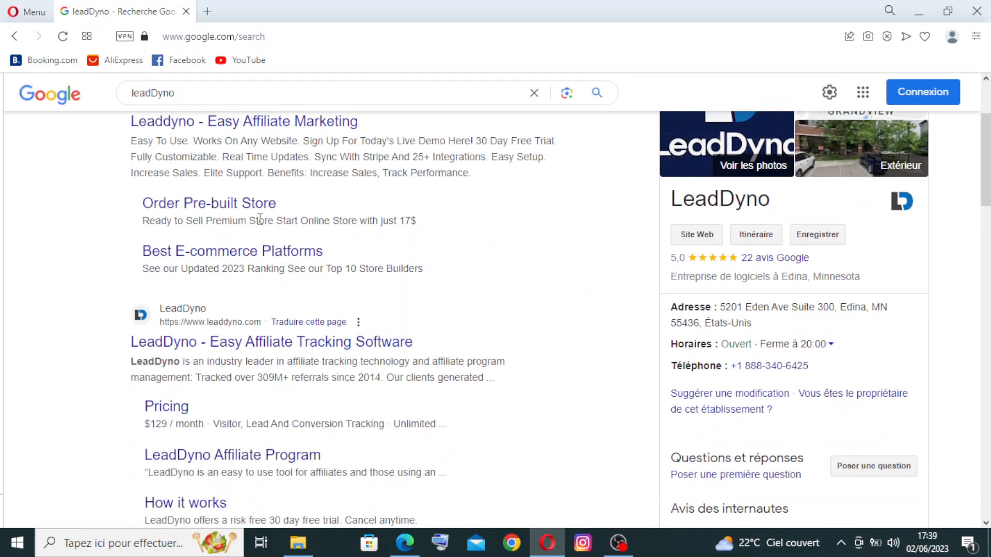
pyautogui.scroll(-3)
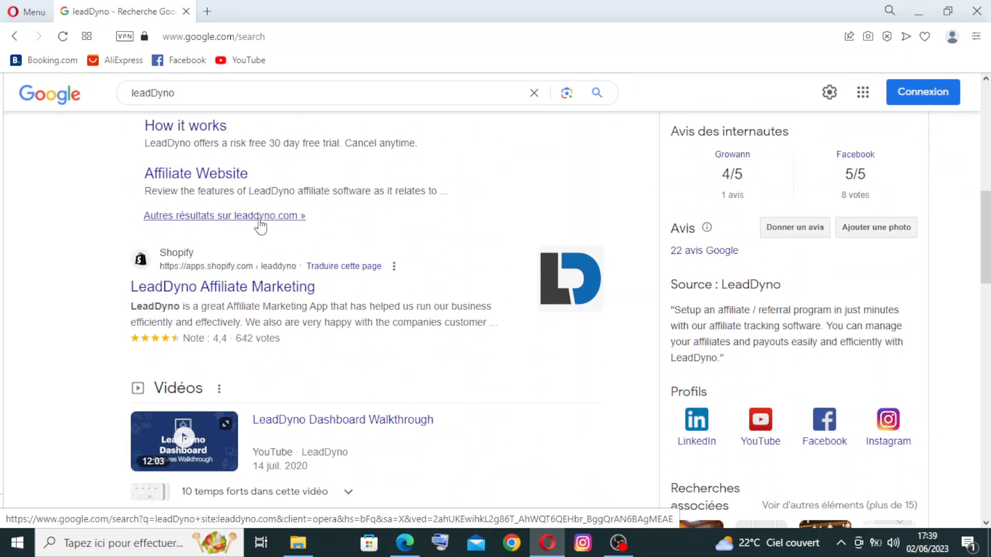
pyautogui.scroll(-3)
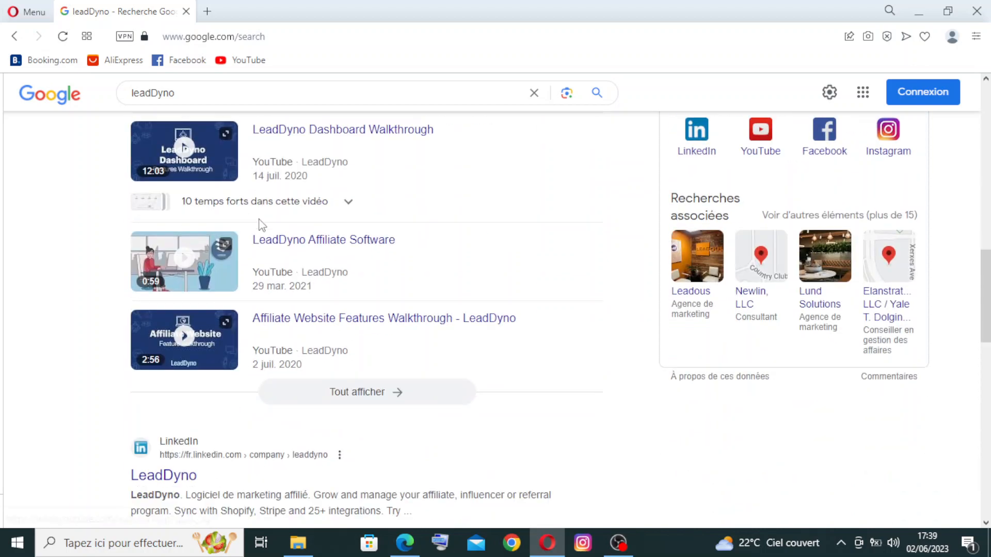
pyautogui.scroll(-3)
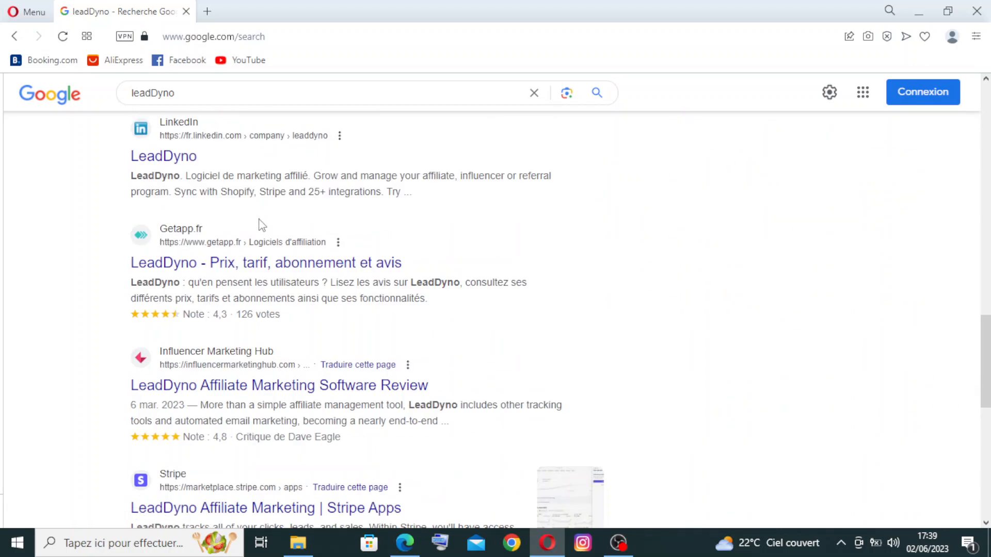
pyautogui.scroll(-3)
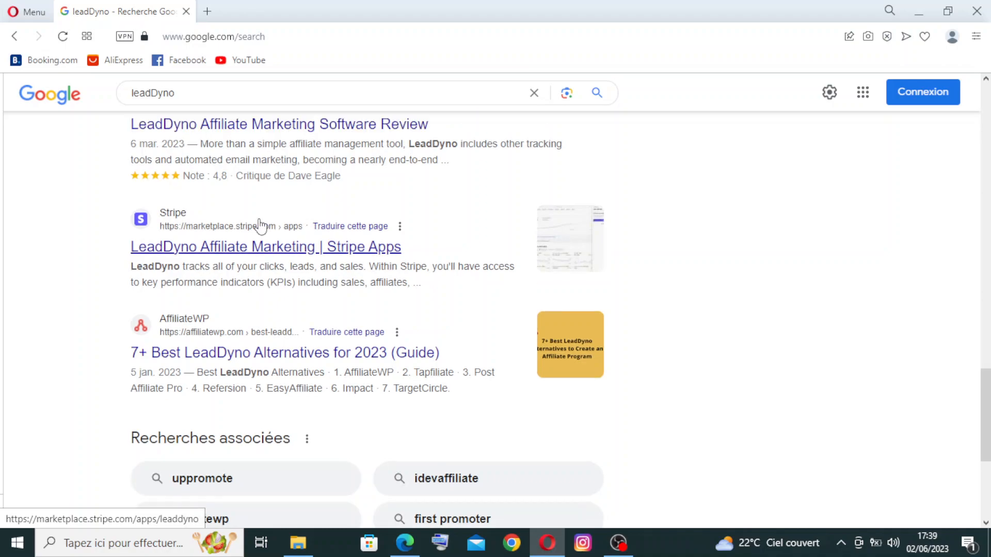
pyautogui.scroll(3)
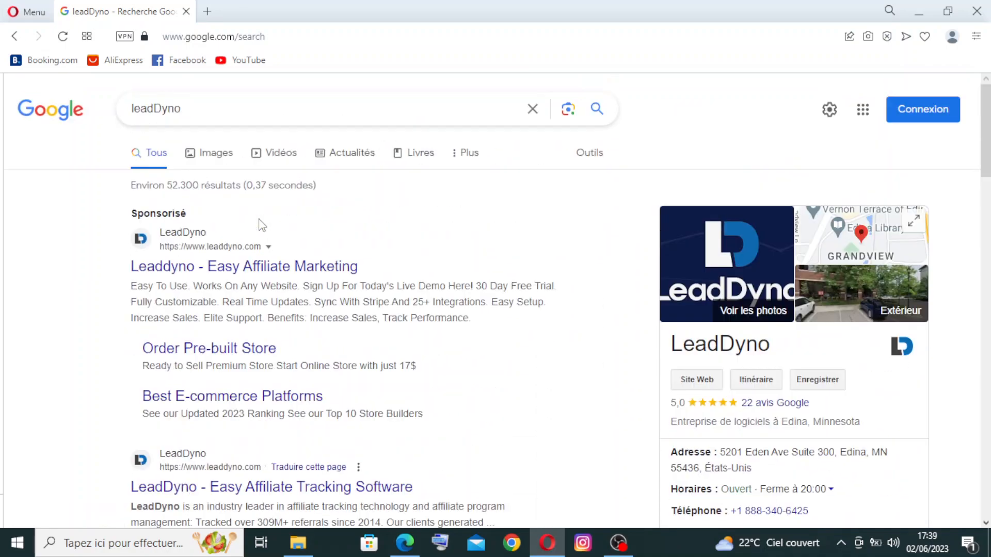
pyautogui.scroll(-3)
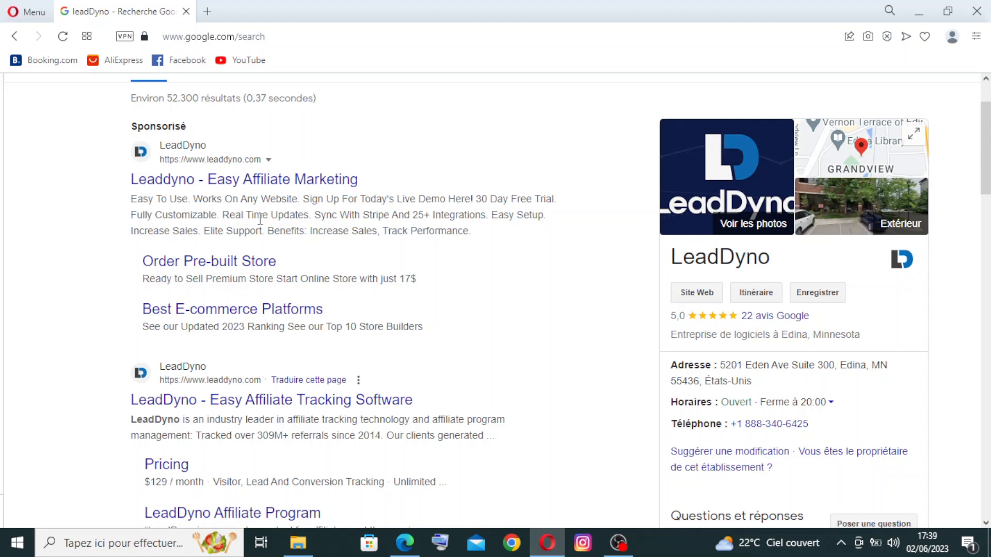
pyautogui.moveTo(196, 406)
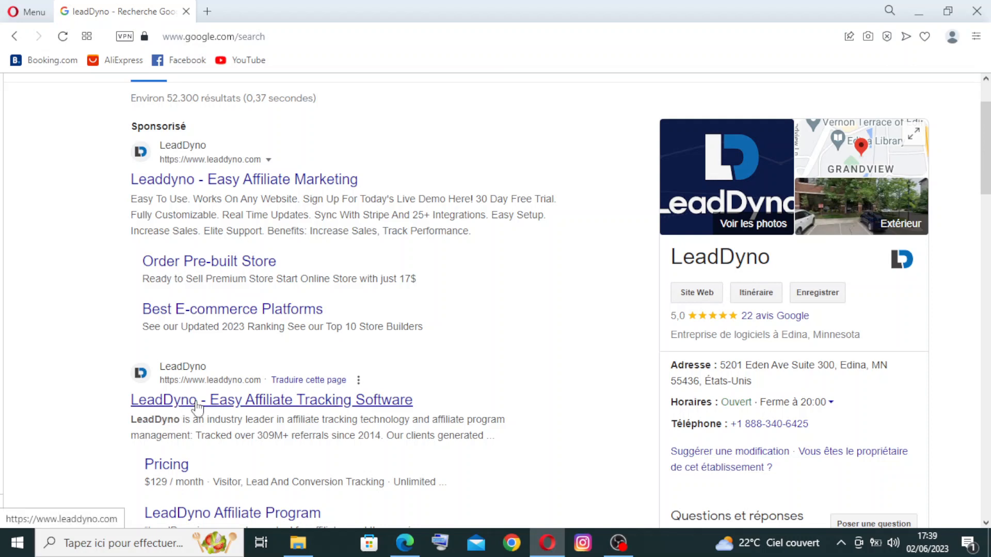
pyautogui.moveTo(189, 408)
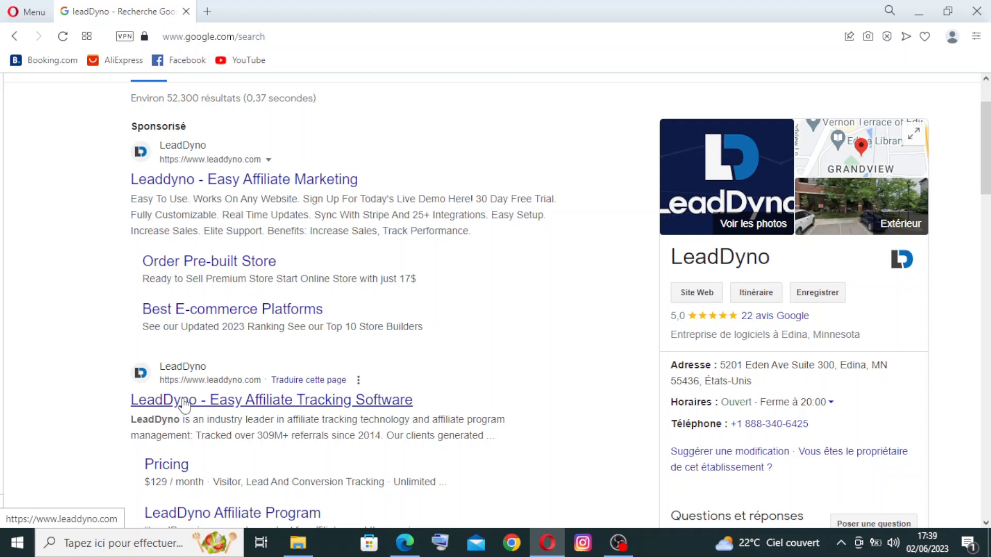
pyautogui.click(270, 399)
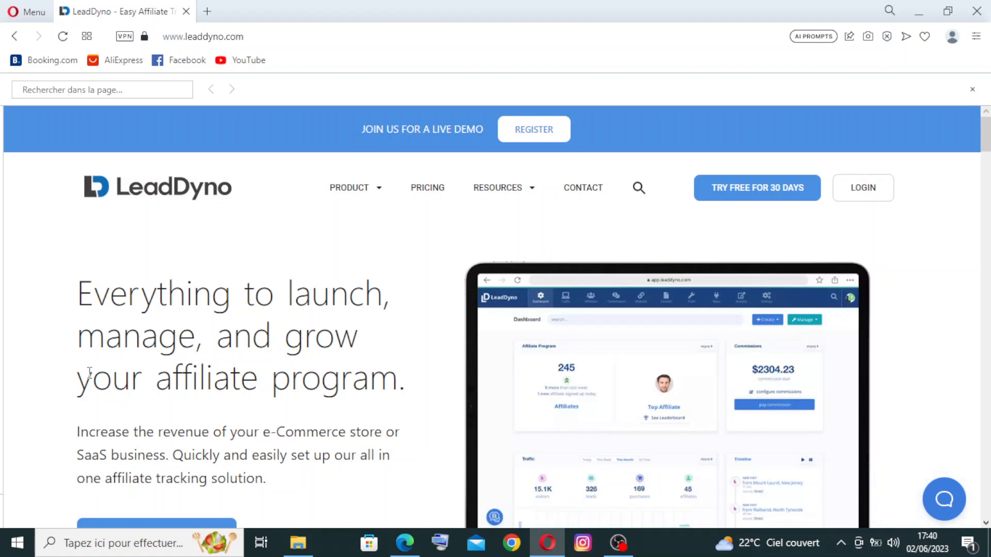
pyautogui.moveTo(972, 122)
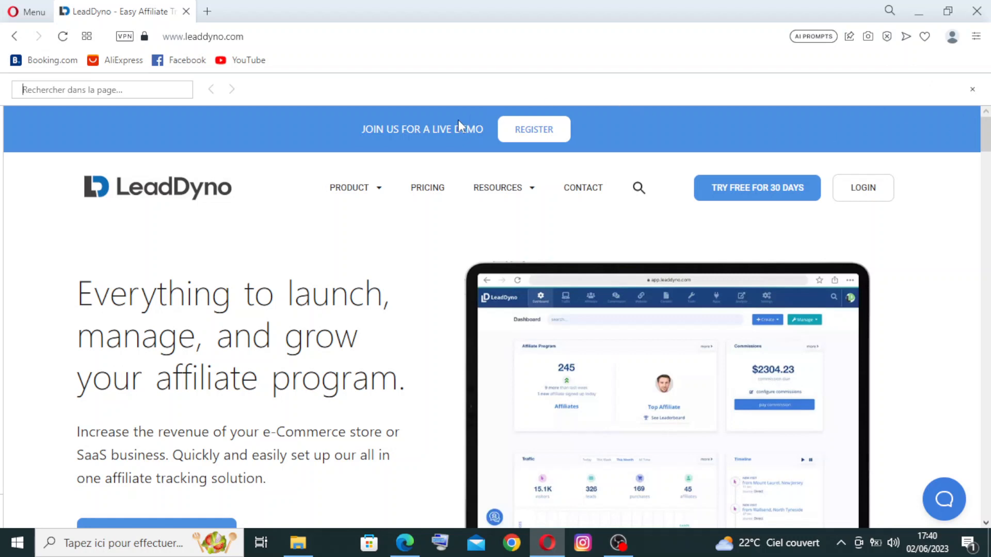
pyautogui.moveTo(665, 213)
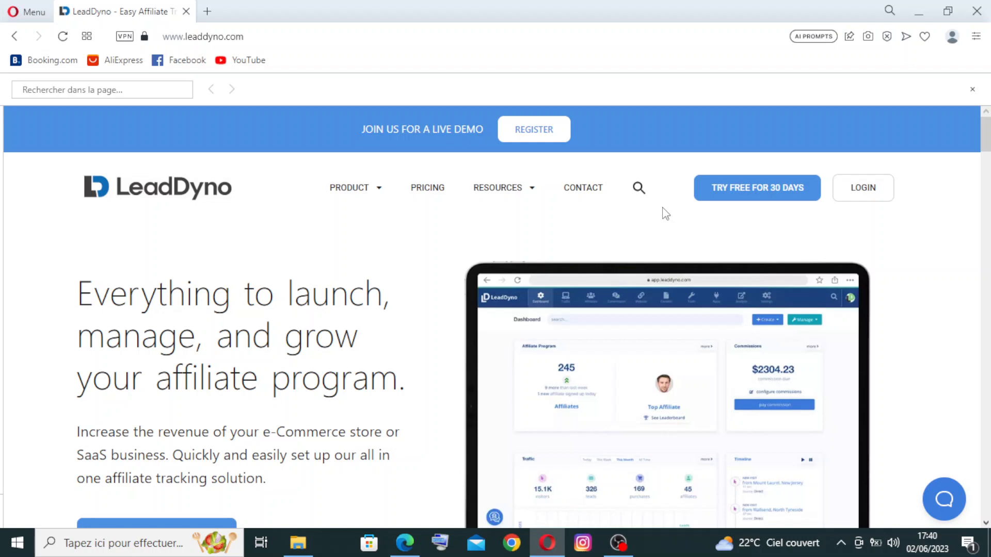
pyautogui.moveTo(929, 136)
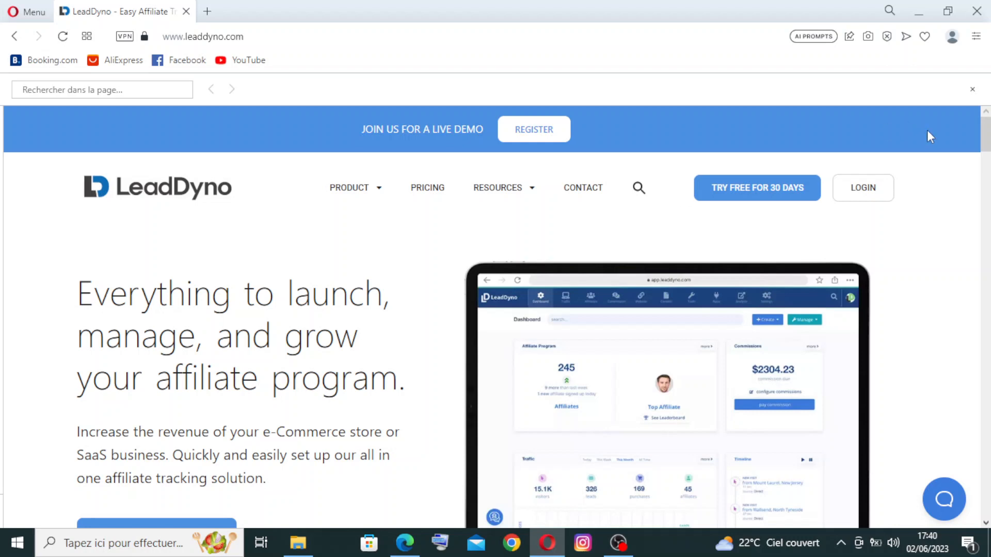
pyautogui.moveTo(861, 188)
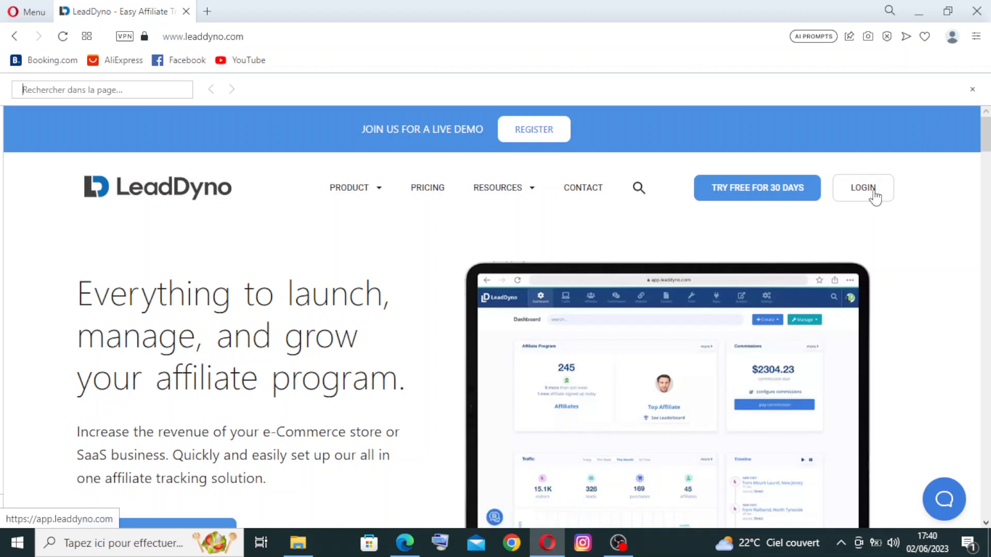
# Step: Browse the homepage's features, integrations, webinars and reviews, ending back at the top
pyautogui.scroll(-3)
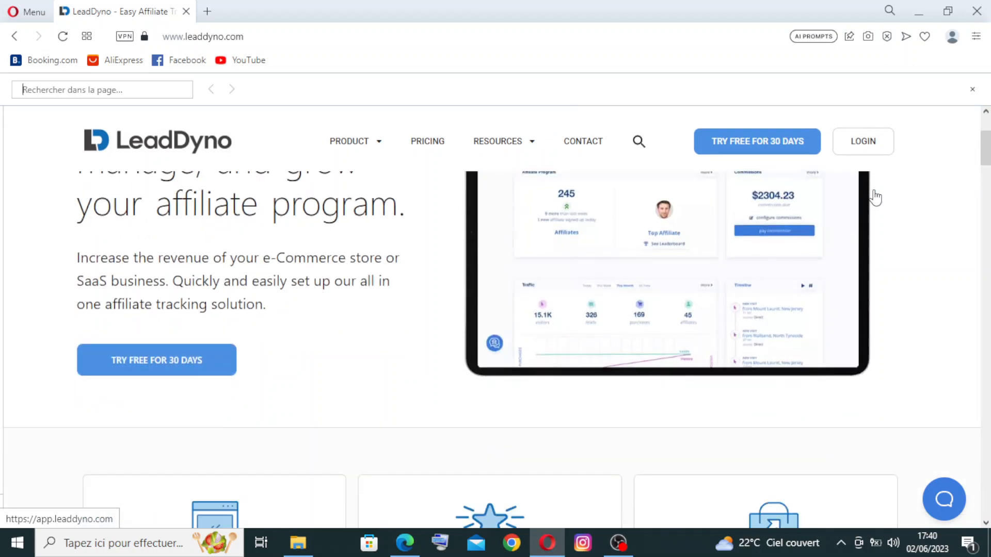
pyautogui.scroll(-3)
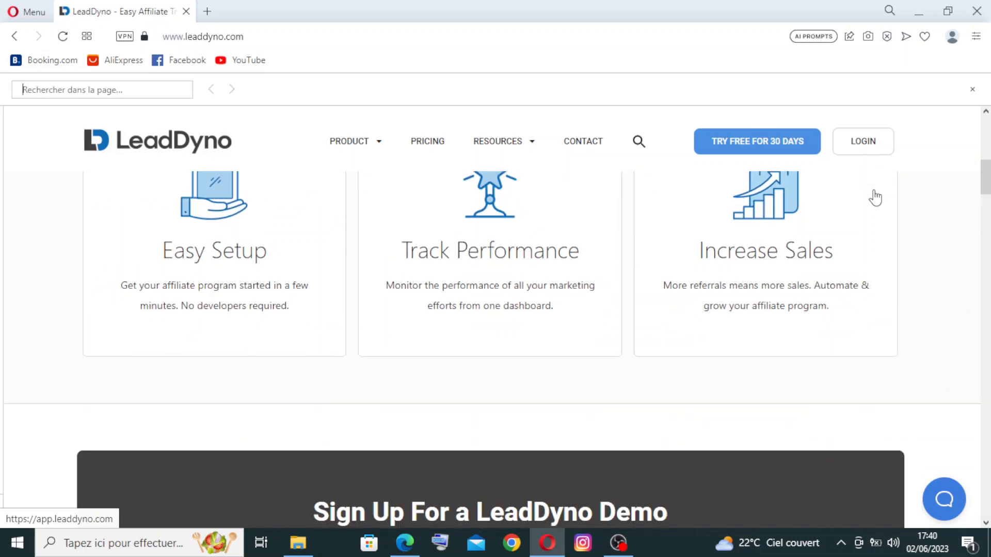
pyautogui.scroll(-3)
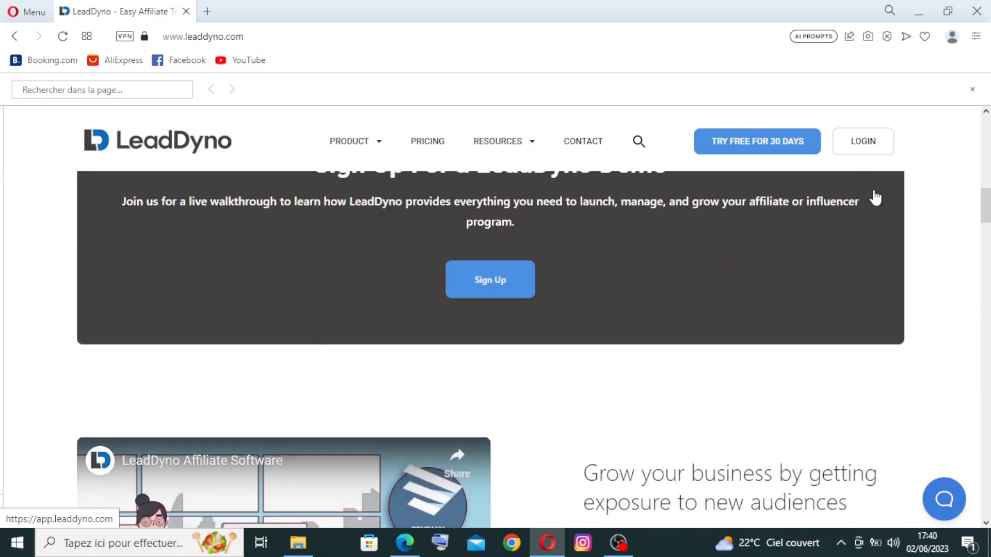
pyautogui.scroll(-3)
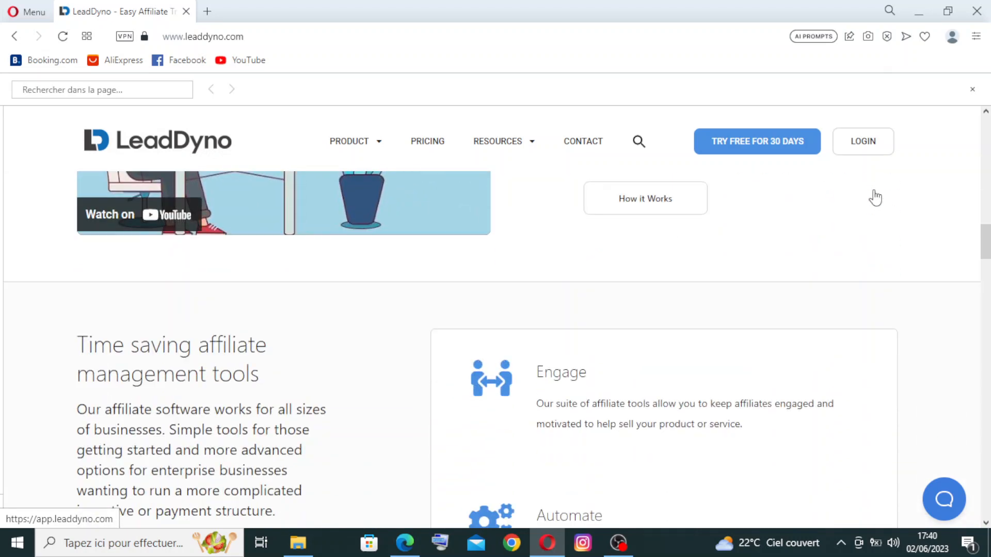
pyautogui.scroll(-3)
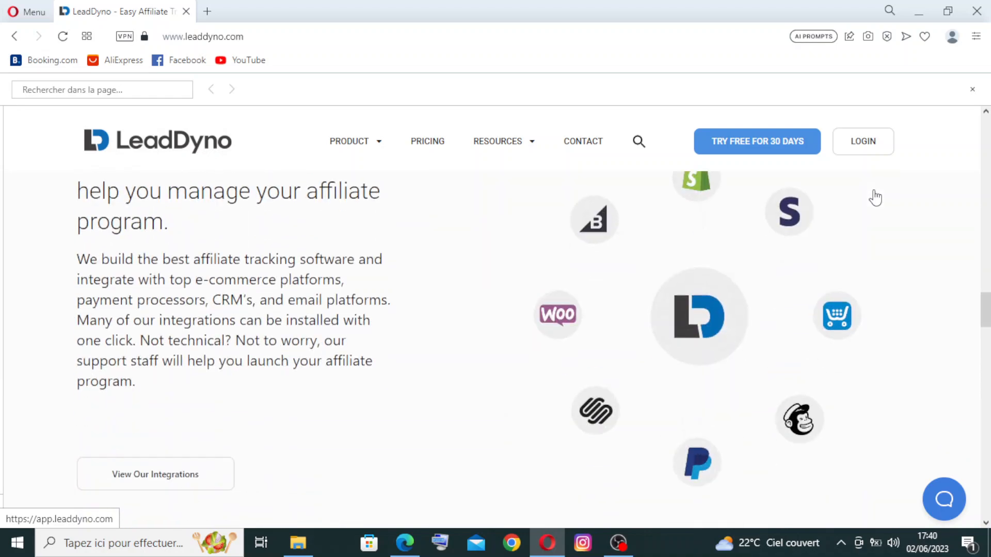
pyautogui.scroll(-3)
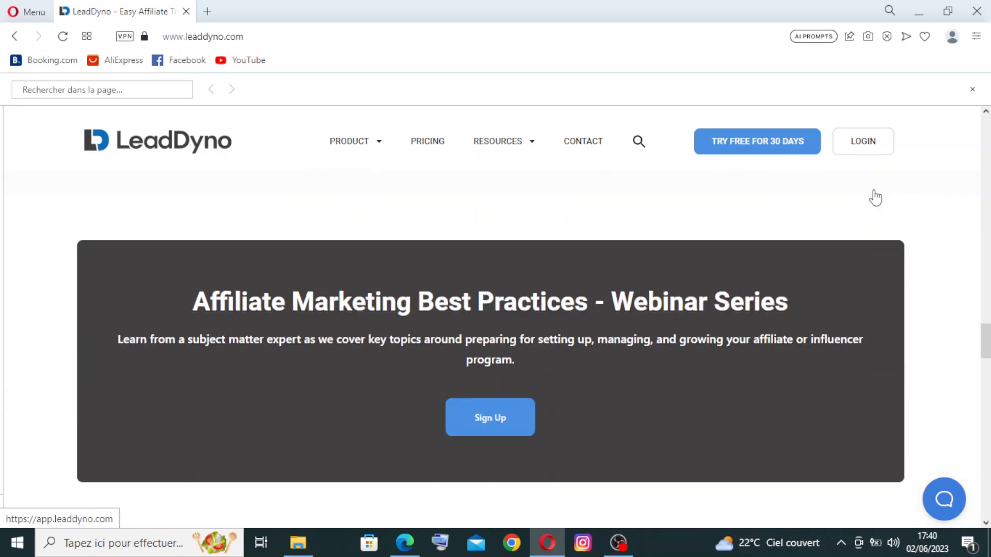
pyautogui.scroll(-3)
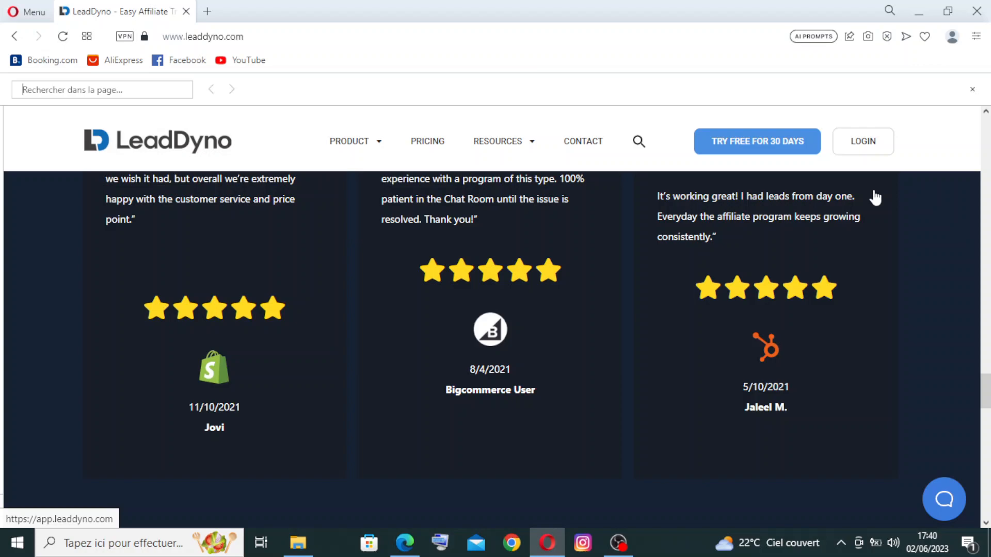
pyautogui.scroll(3)
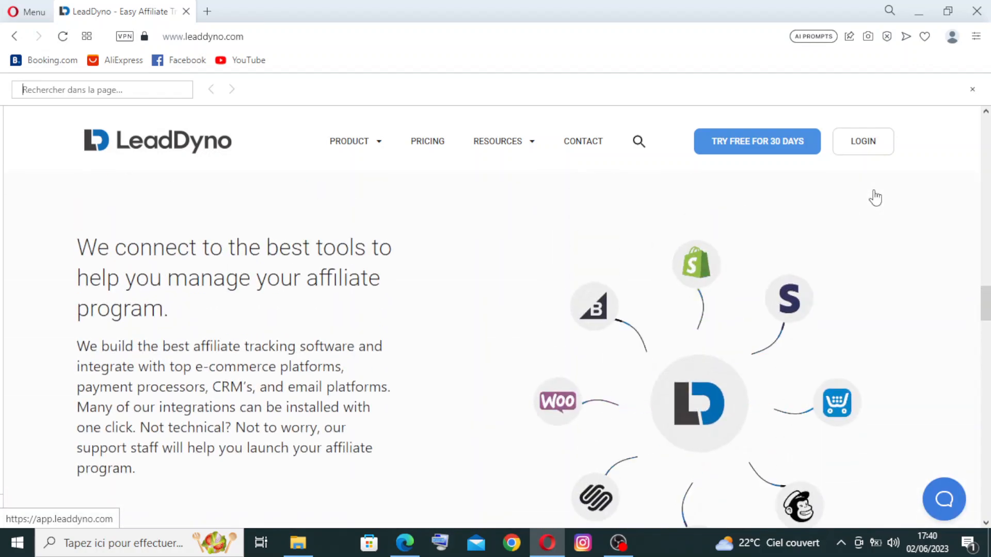
pyautogui.scroll(-3)
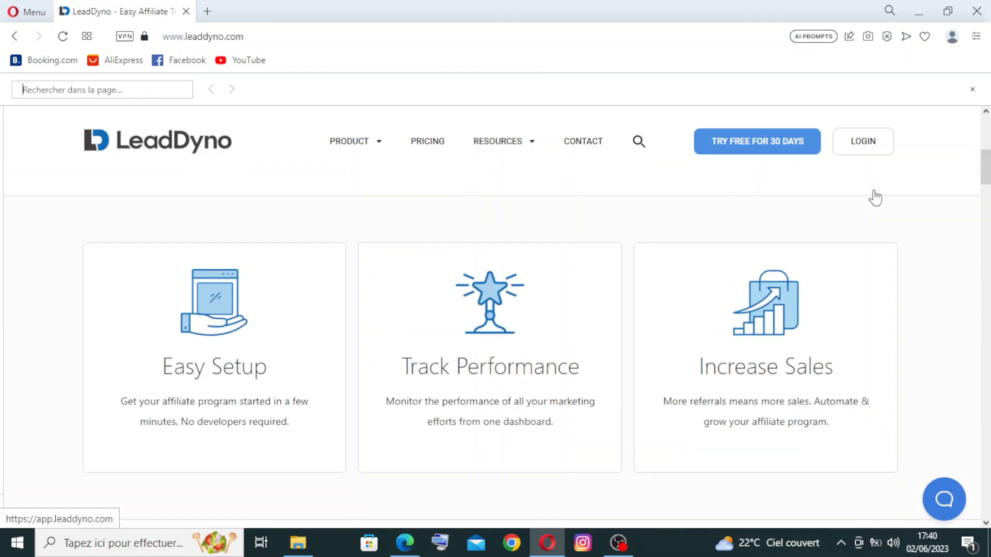
pyautogui.scroll(3)
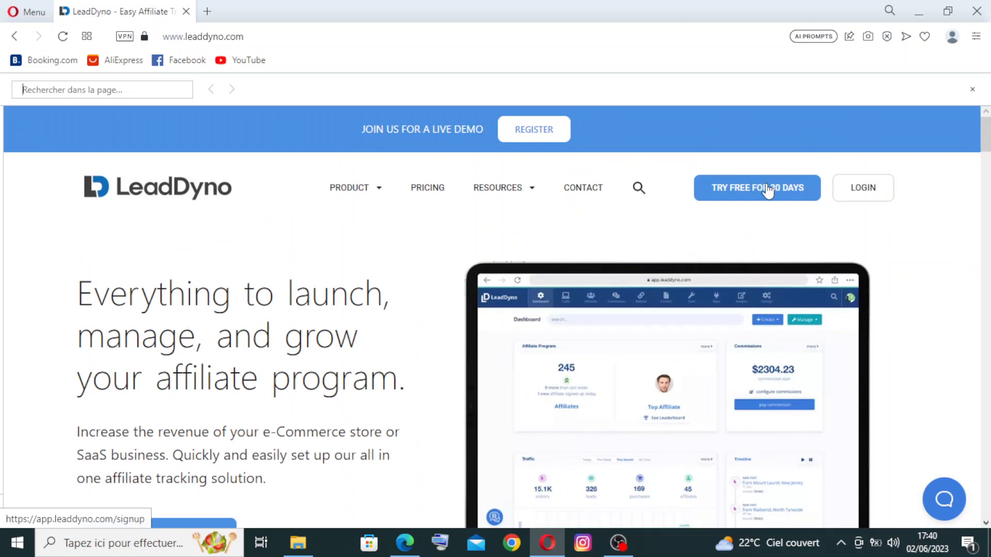
pyautogui.moveTo(749, 185)
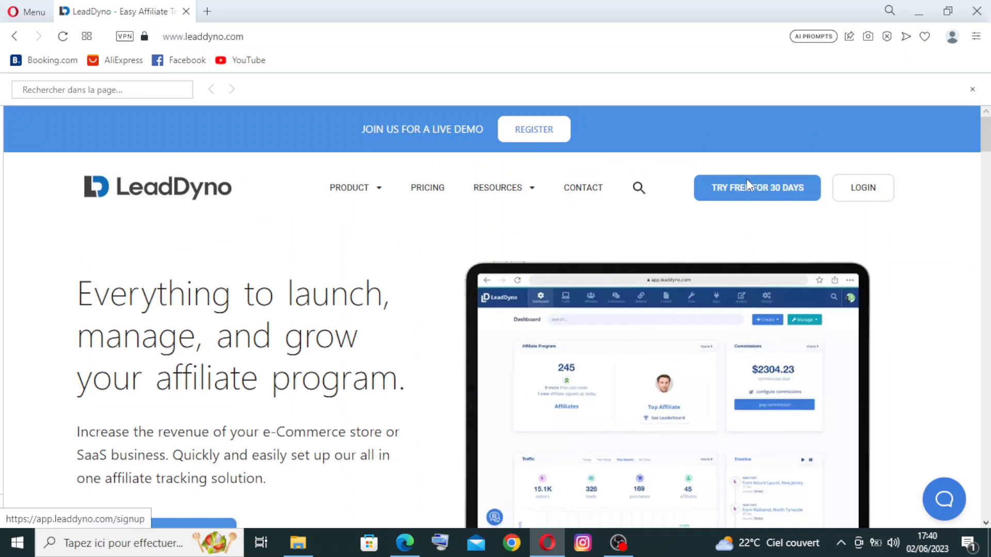
# Step: Start the 30-day free trial signup and look over the plan options
pyautogui.click(755, 188)
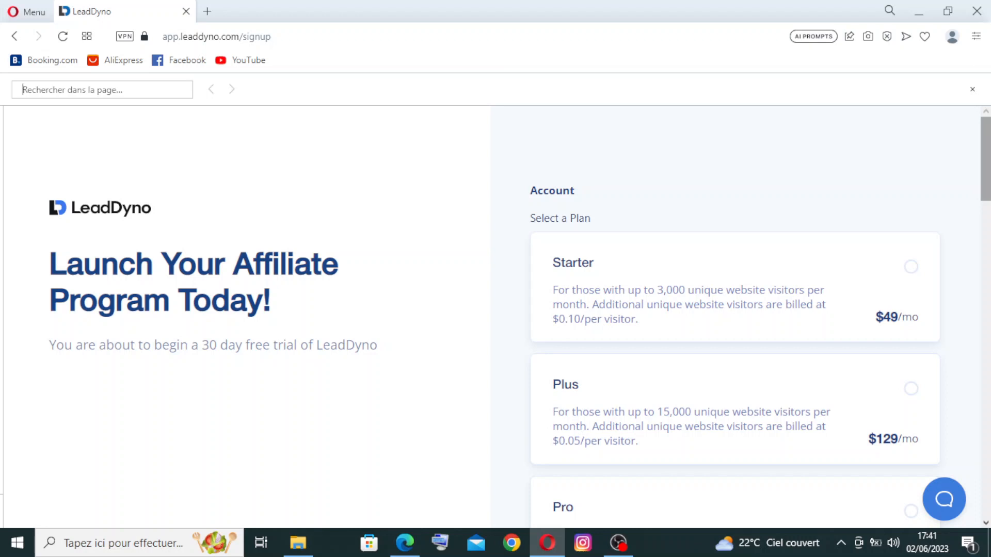
pyautogui.scroll(-3)
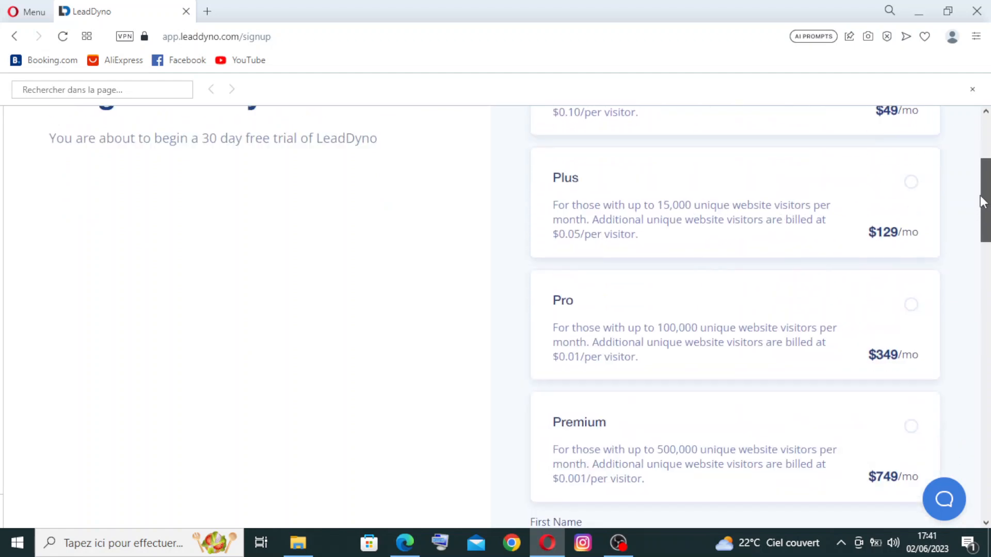
pyautogui.scroll(-3)
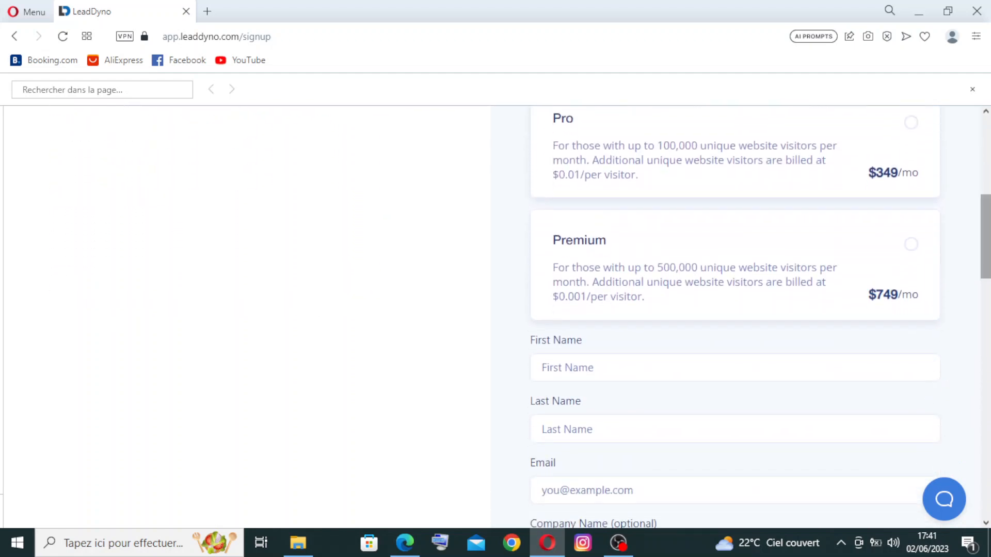
pyautogui.scroll(3)
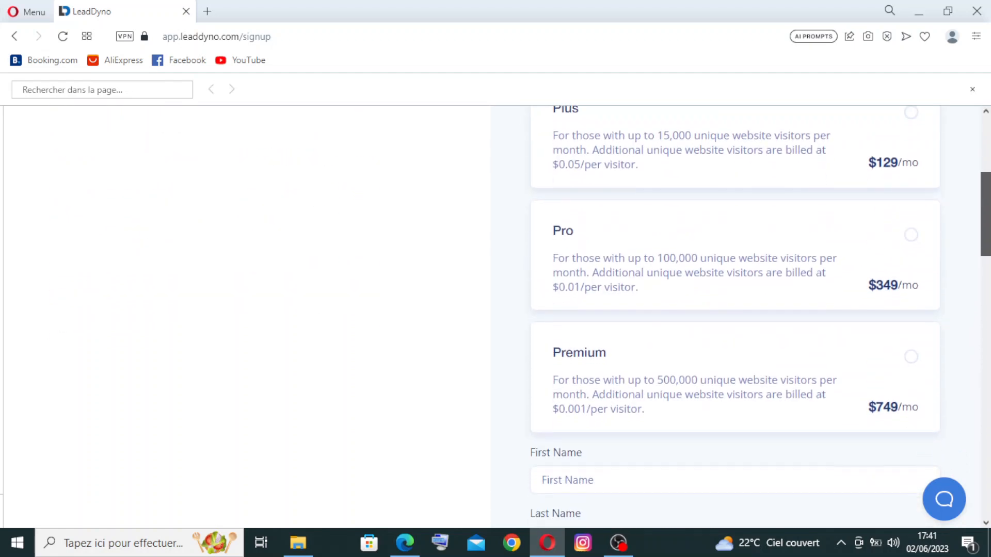
pyautogui.scroll(3)
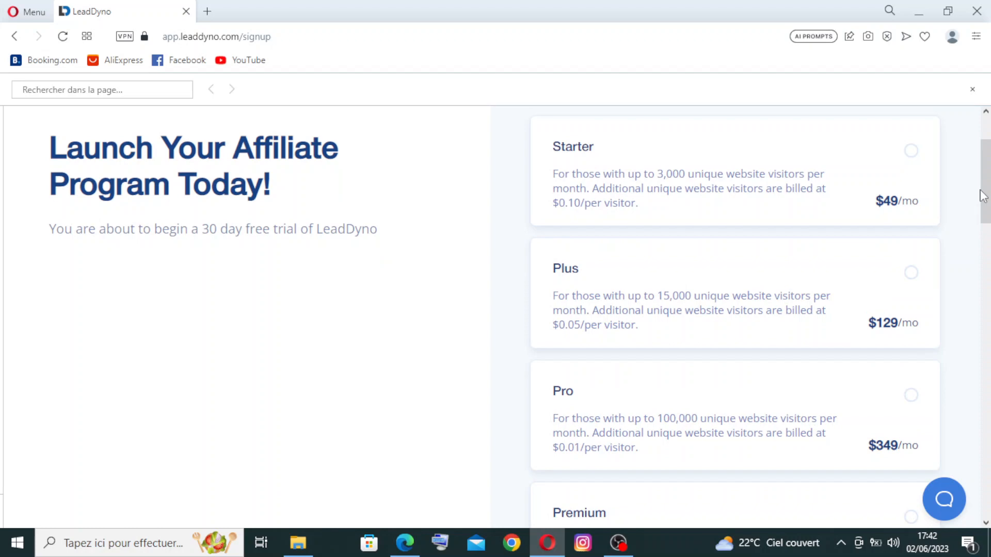
pyautogui.scroll(-3)
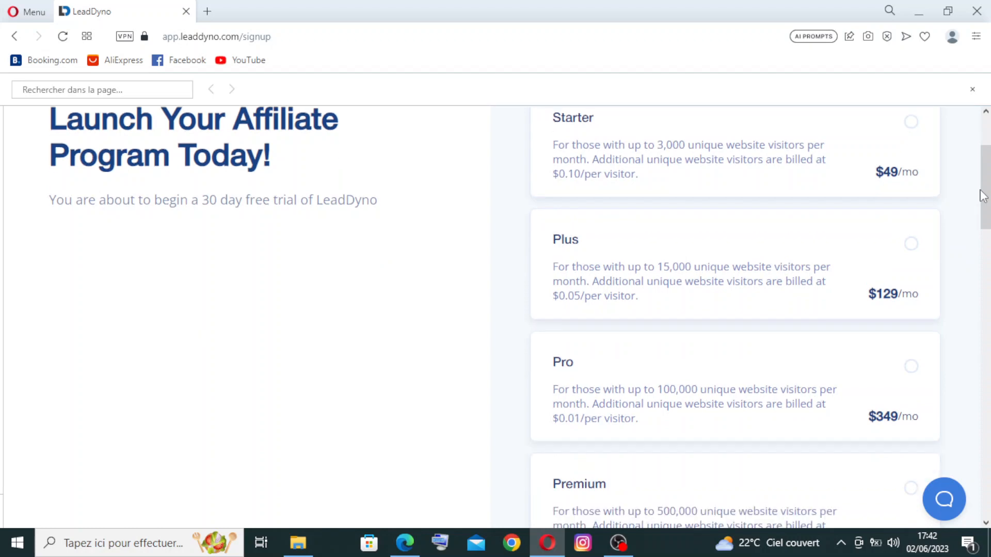
pyautogui.scroll(-3)
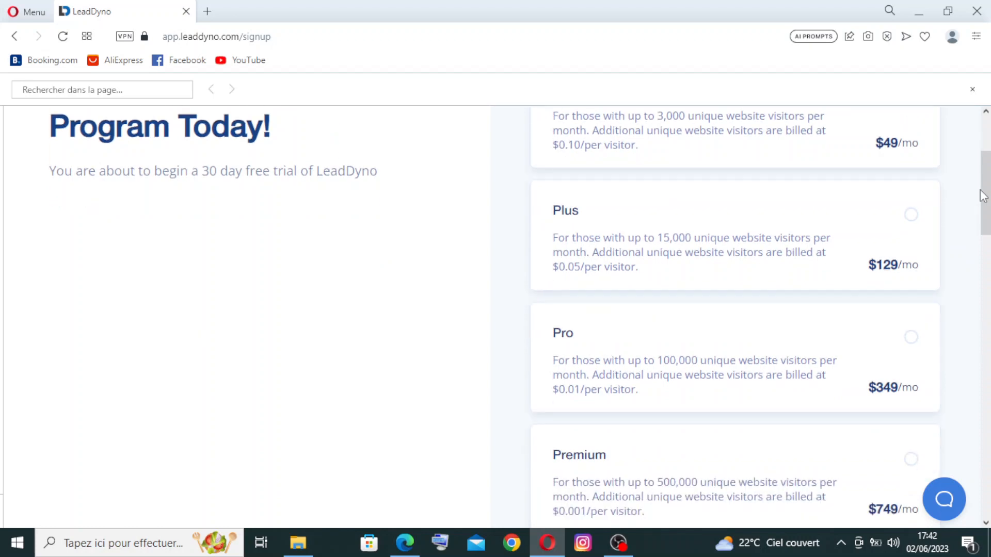
pyautogui.scroll(-3)
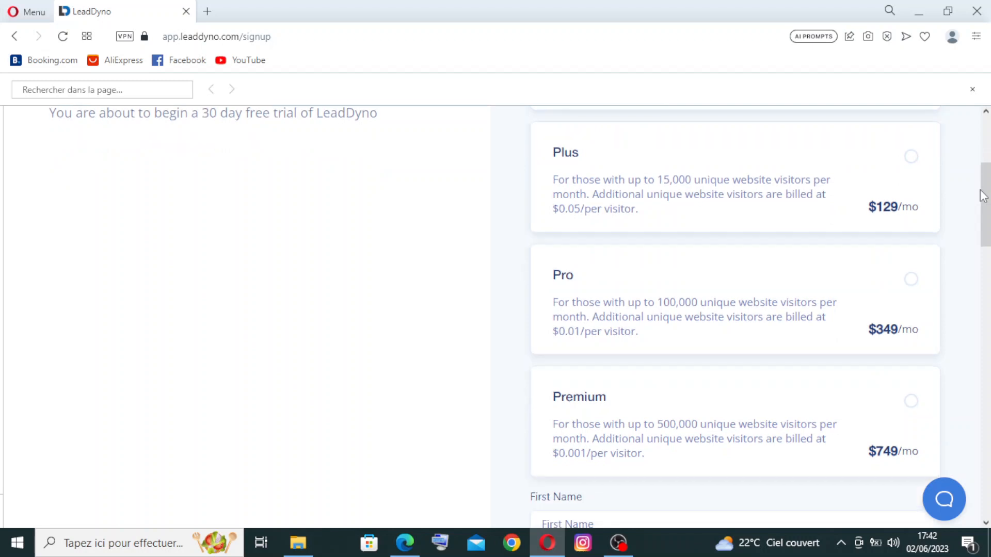
pyautogui.scroll(-3)
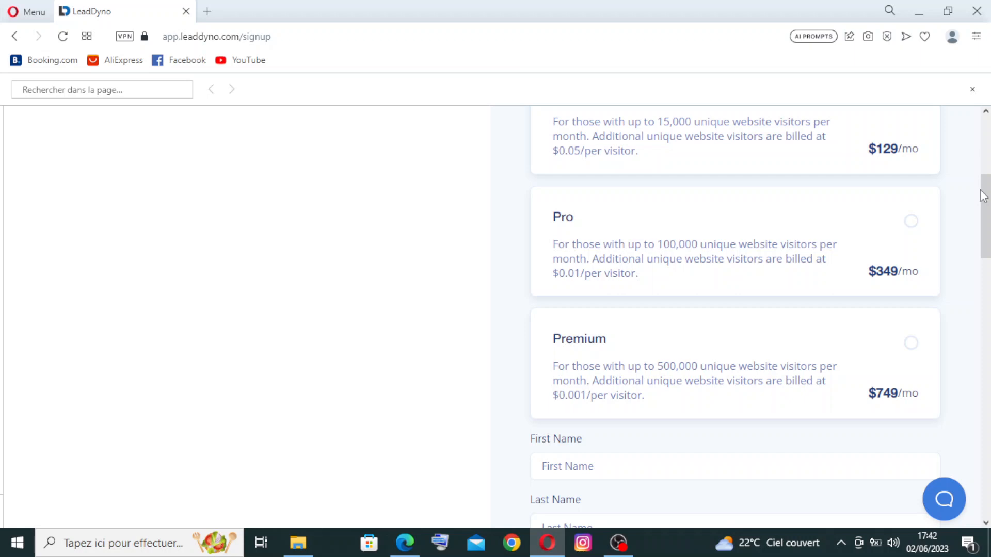
pyautogui.scroll(3)
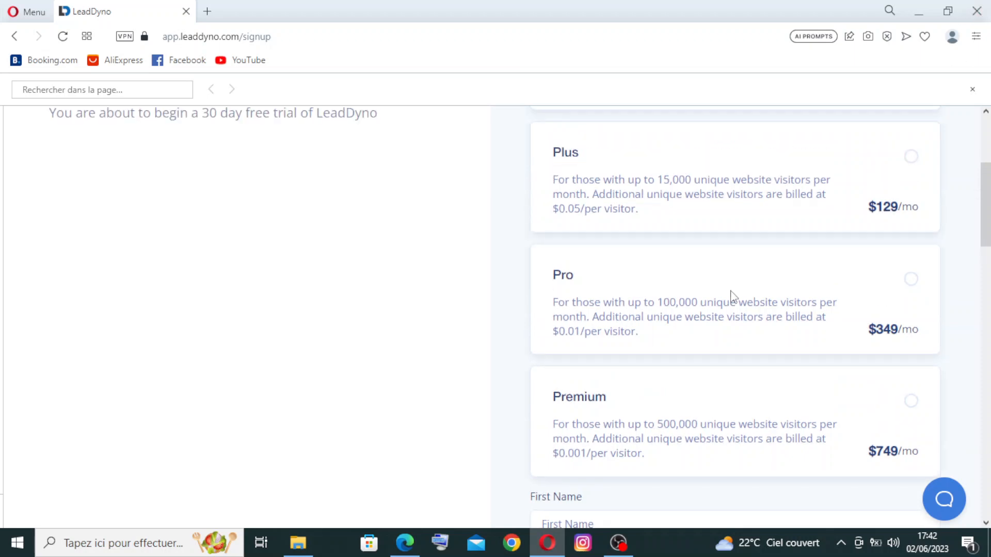
pyautogui.moveTo(625, 408)
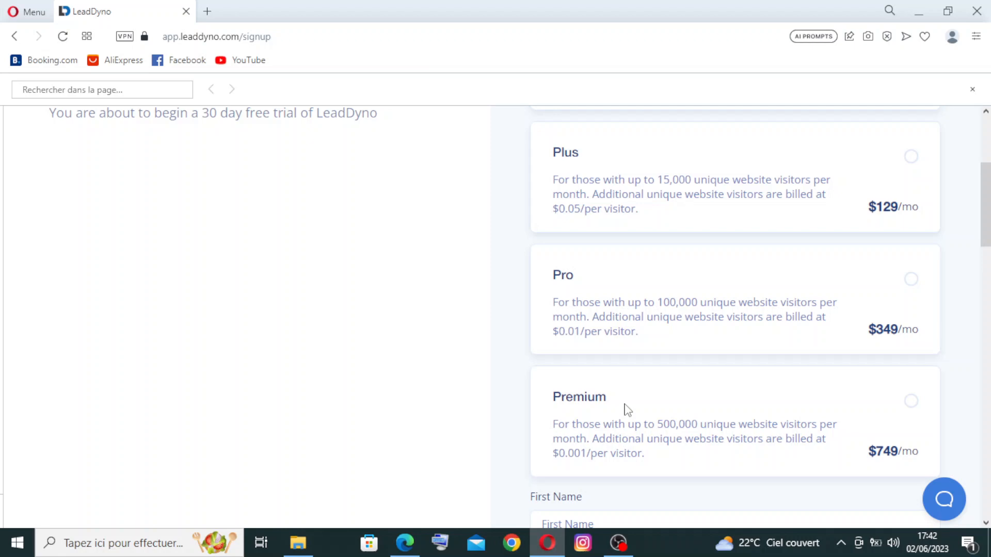
pyautogui.moveTo(883, 132)
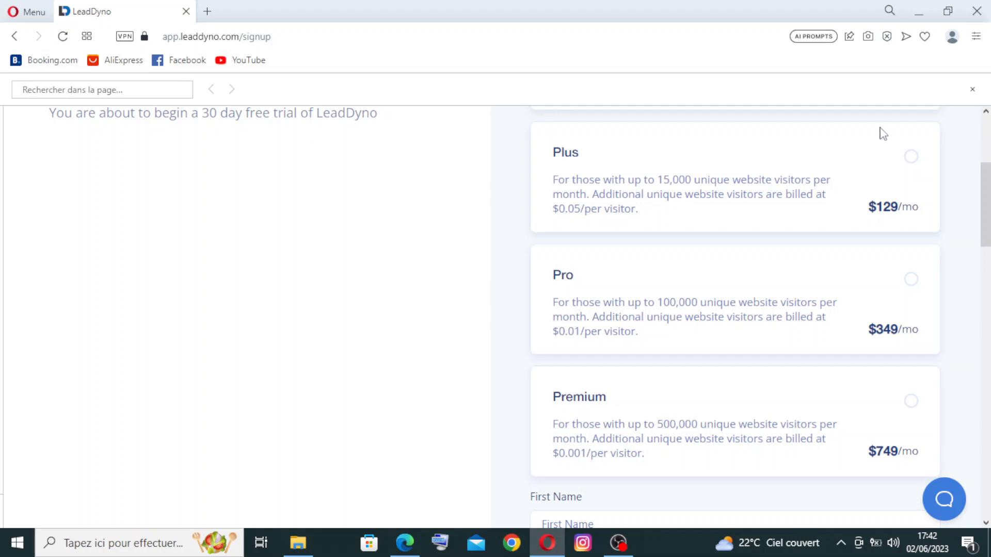
# Step: Select the Starter plan on the signup page
pyautogui.scroll(3)
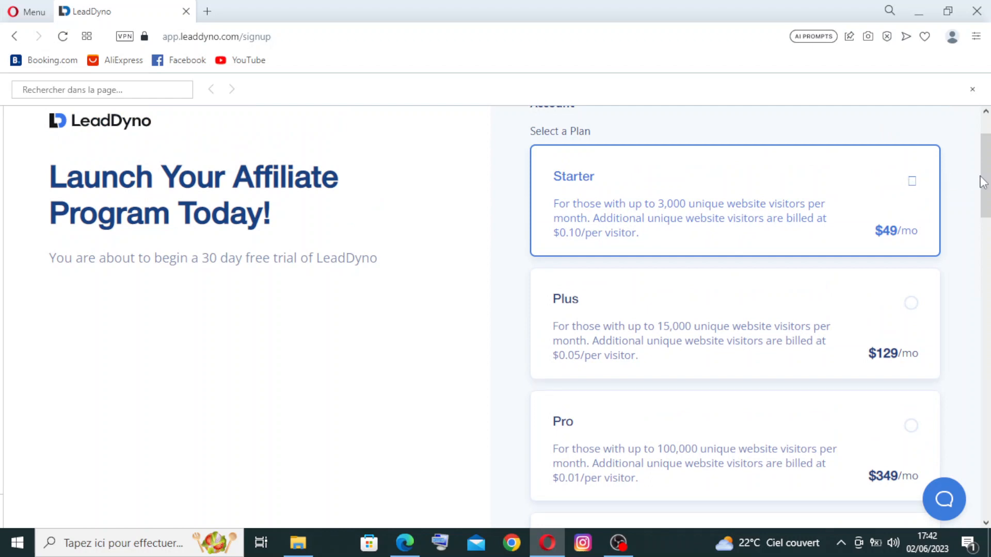
pyautogui.click(911, 181)
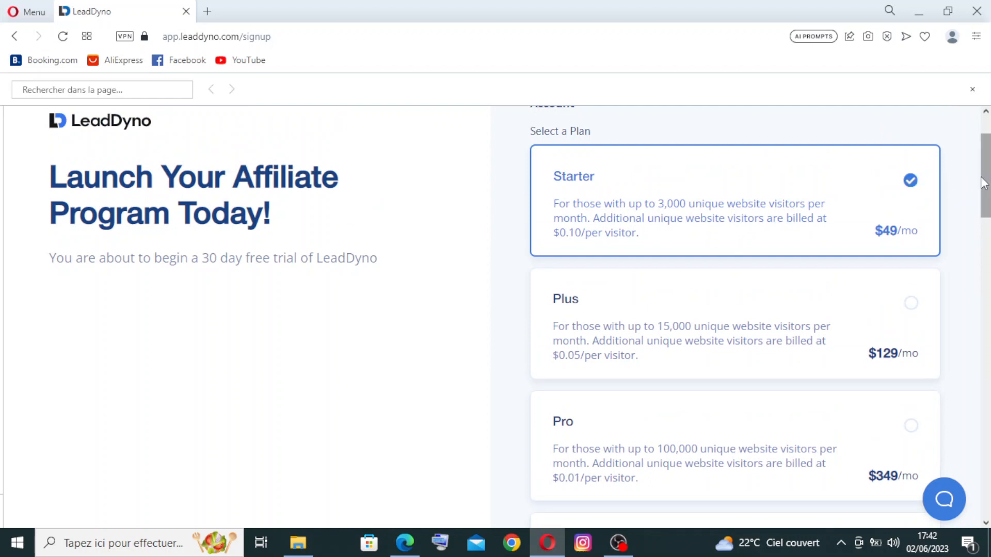
pyautogui.scroll(-3)
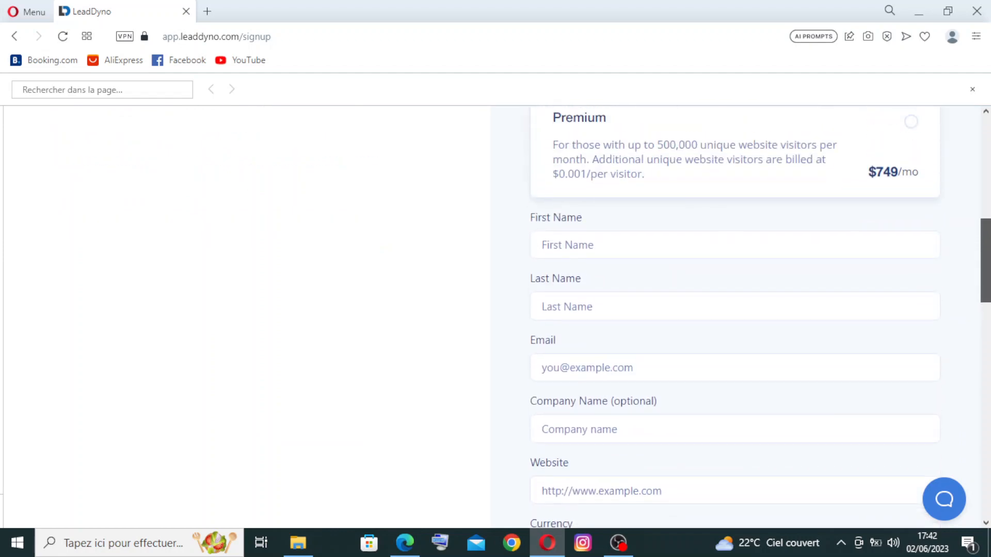
pyautogui.scroll(-3)
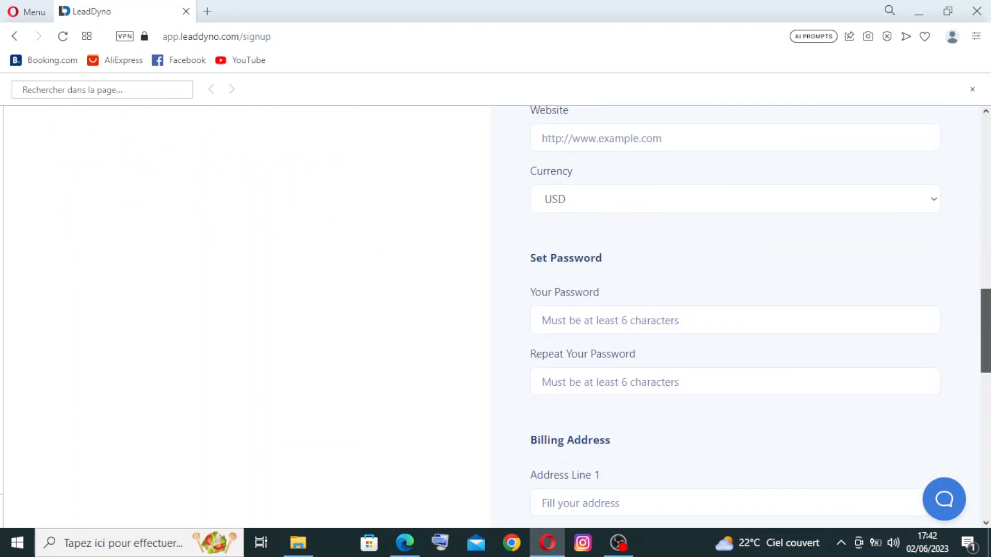
pyautogui.scroll(-3)
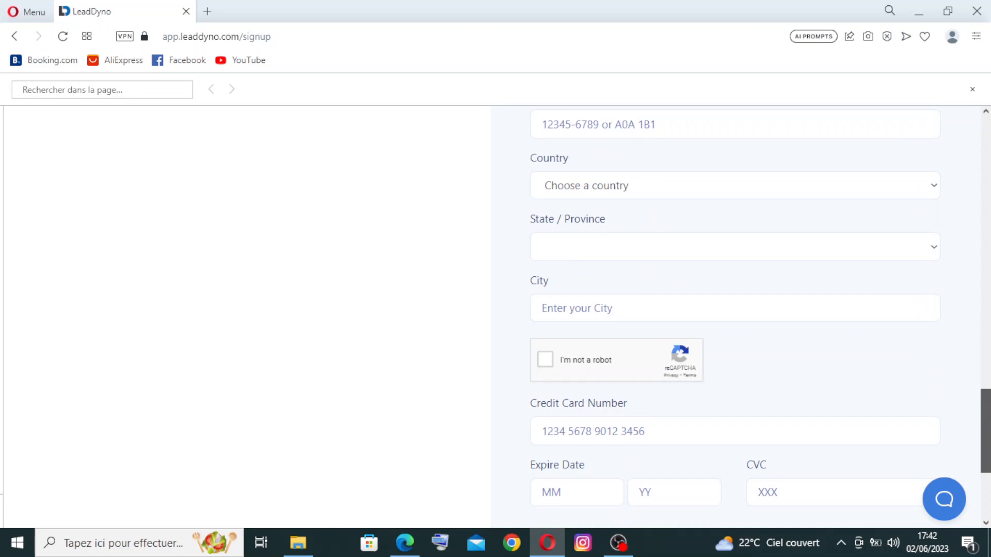
pyautogui.scroll(3)
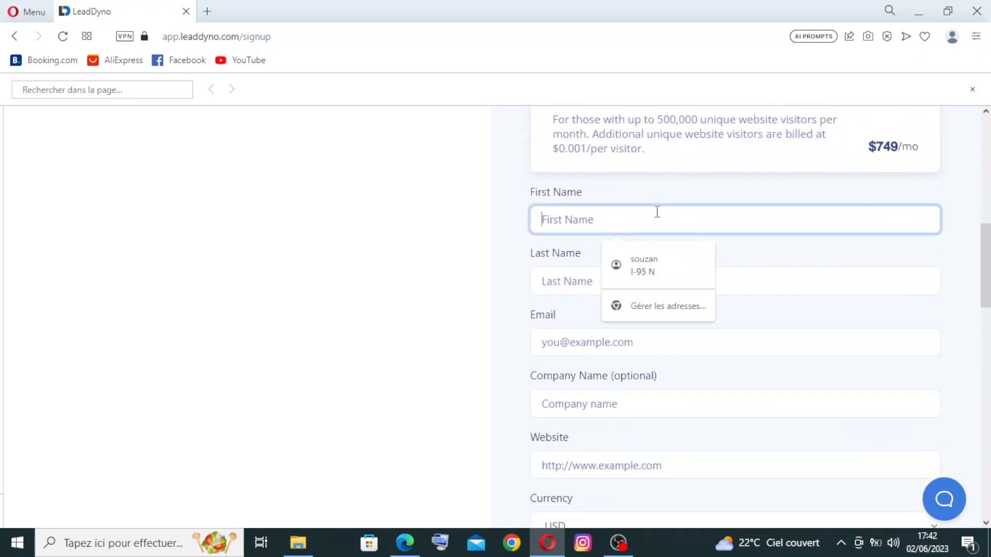
# Step: Autofill first name, last name and email from saved details, and add the company website
pyautogui.click(643, 264)
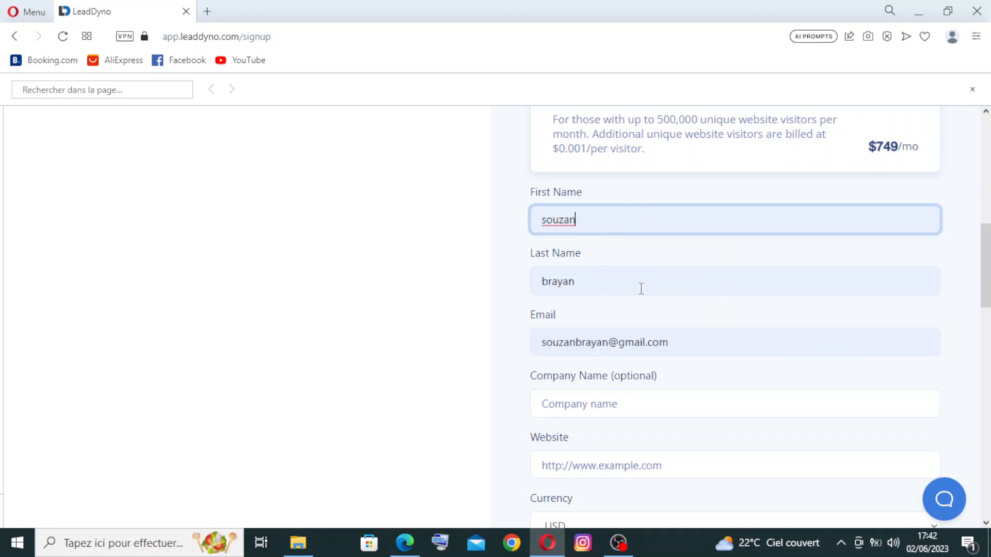
pyautogui.scroll(-3)
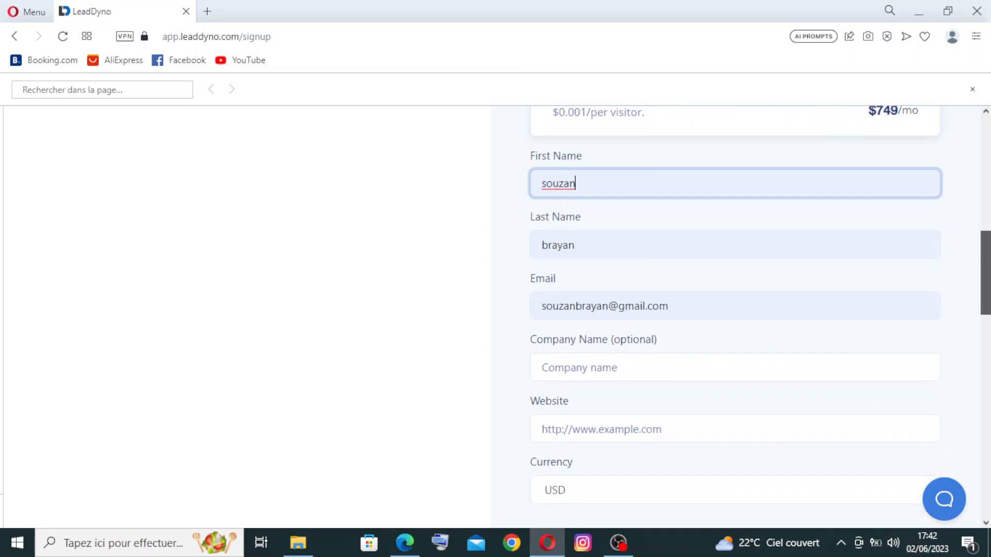
pyautogui.scroll(-3)
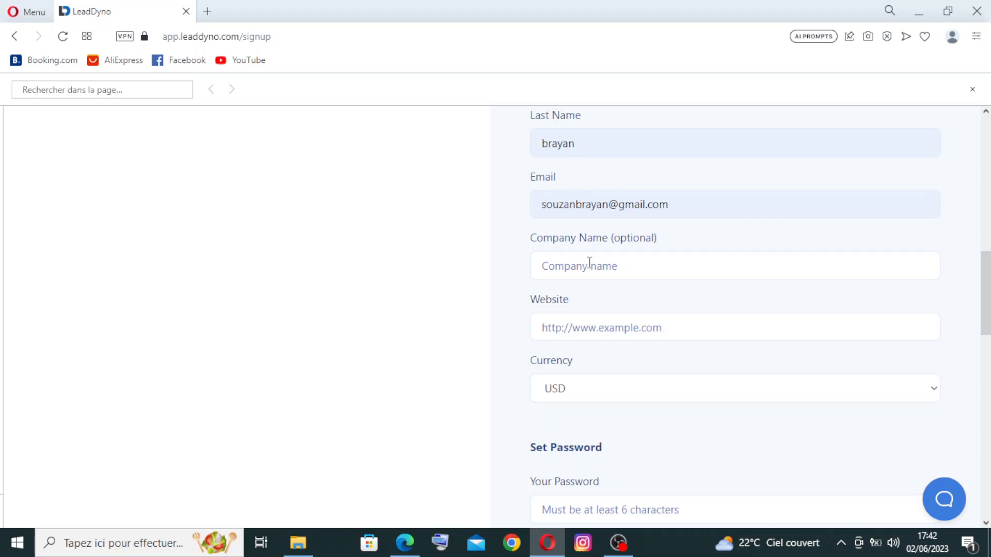
pyautogui.scroll(-3)
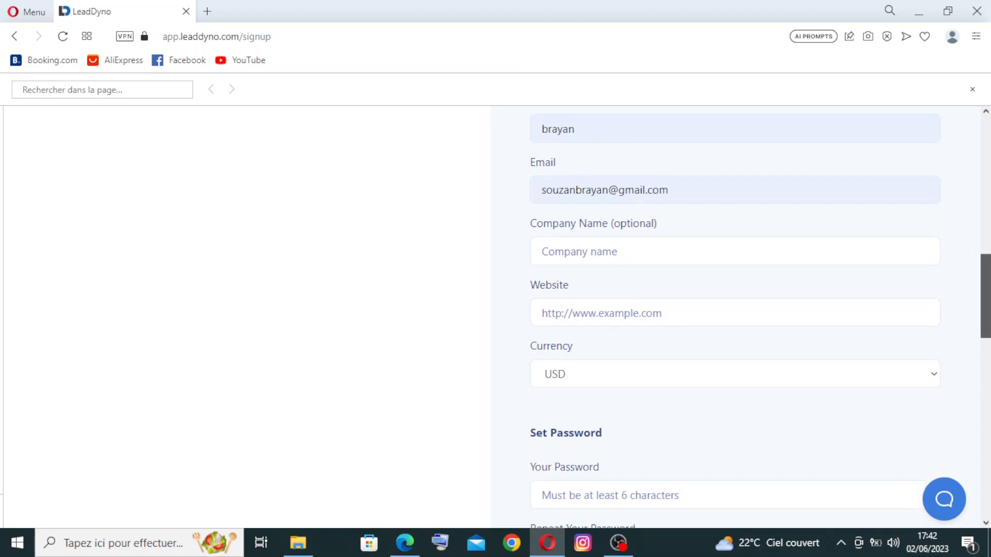
pyautogui.scroll(-3)
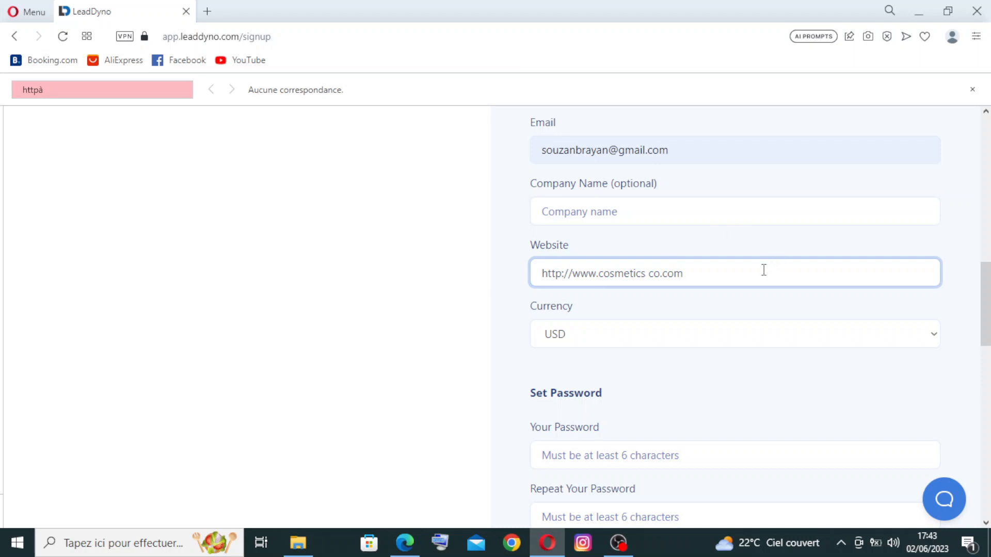
pyautogui.scroll(-3)
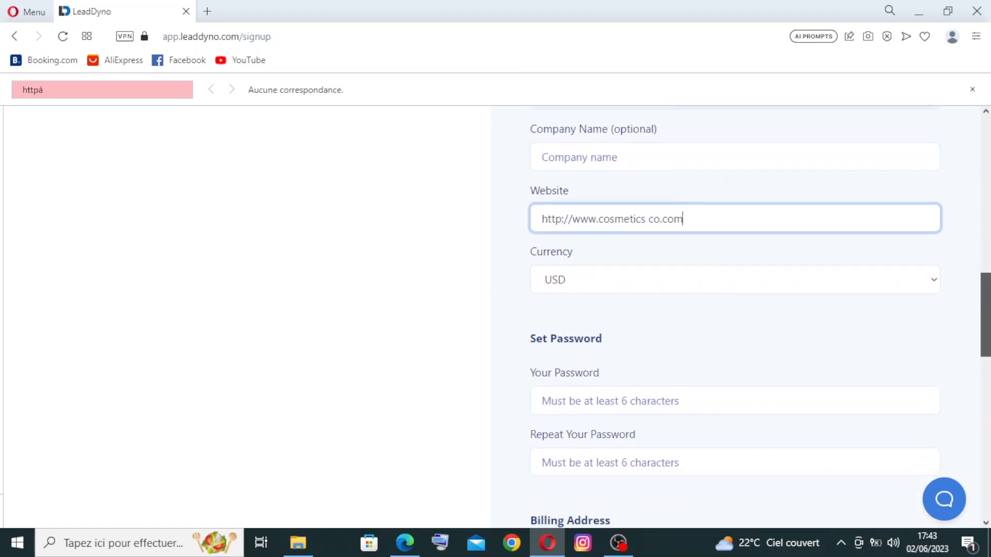
pyautogui.moveTo(819, 219)
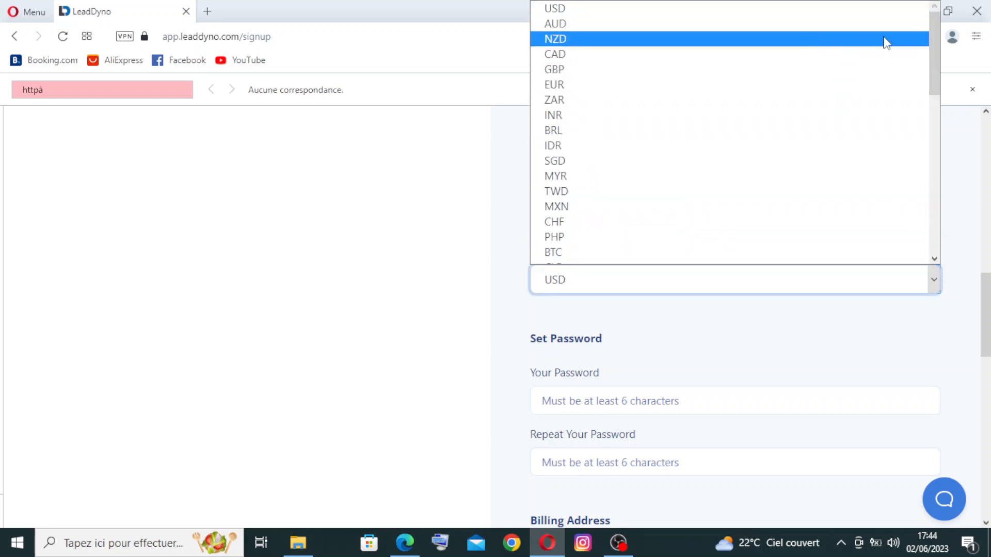
pyautogui.scroll(-3)
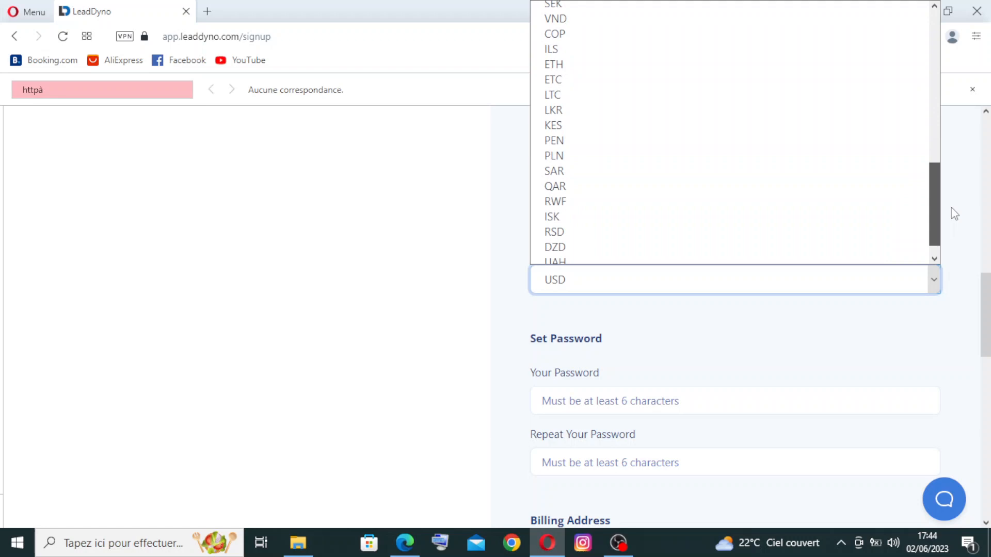
pyautogui.scroll(3)
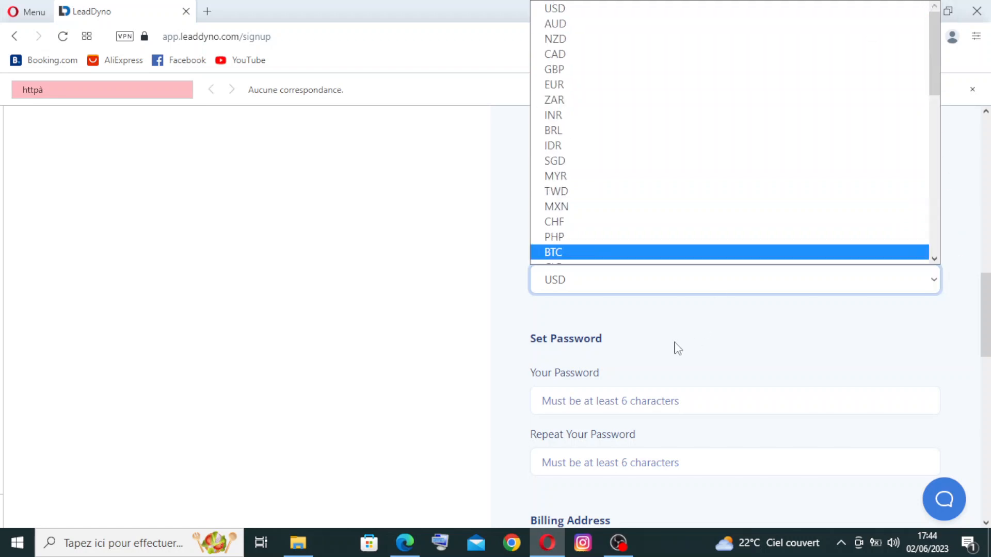
pyautogui.moveTo(686, 281)
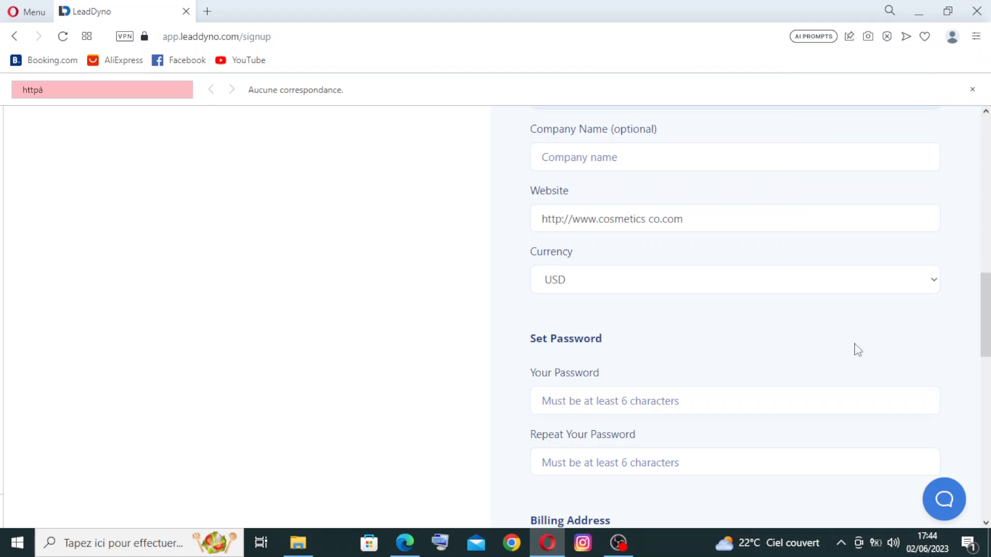
pyautogui.scroll(-3)
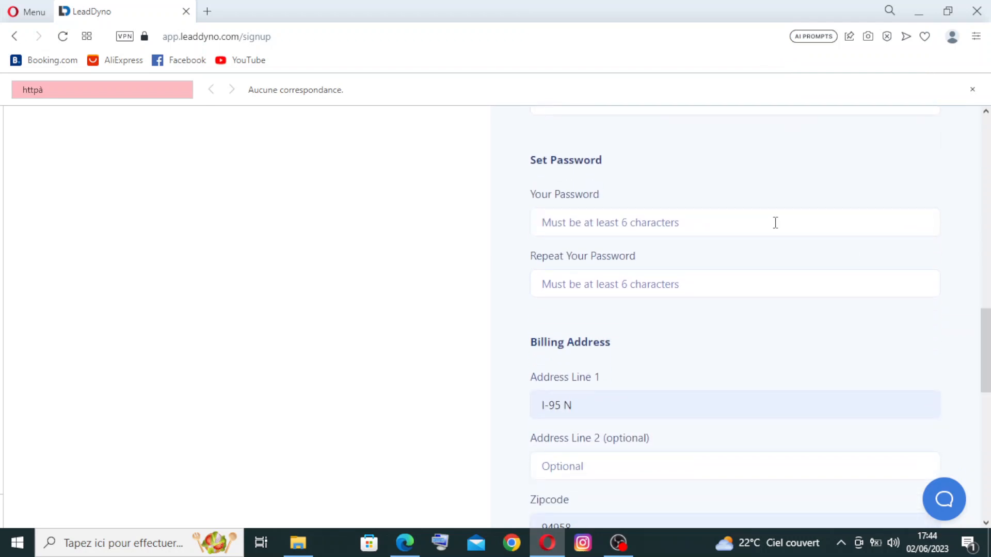
pyautogui.moveTo(633, 213)
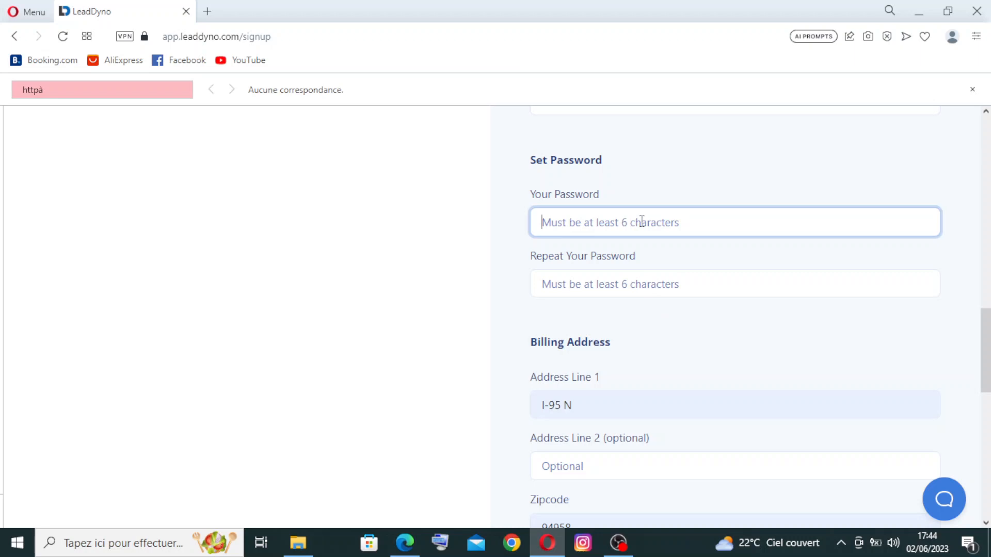
# Step: Enter the account password in both the password and repeat-password fields
pyautogui.write('•')
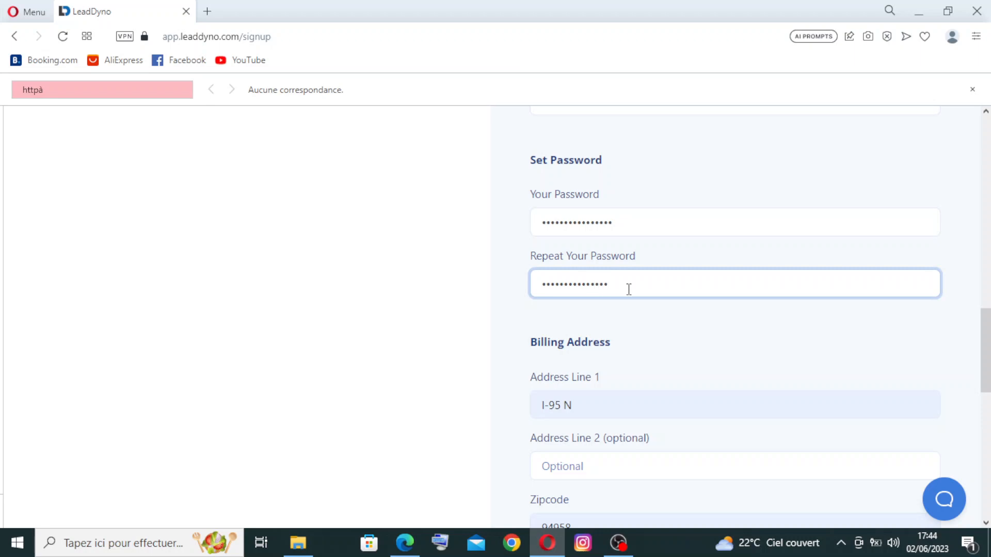
pyautogui.moveTo(857, 315)
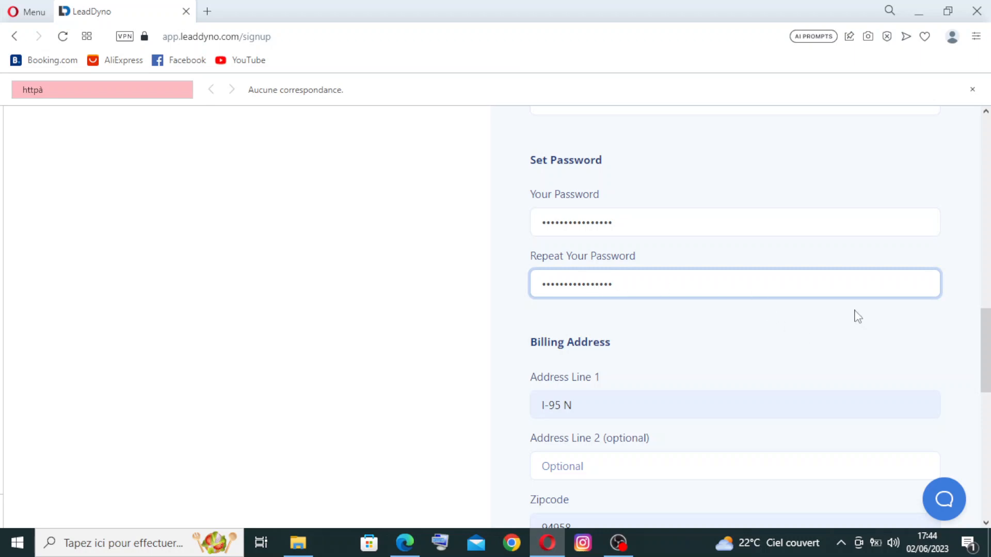
pyautogui.scroll(-3)
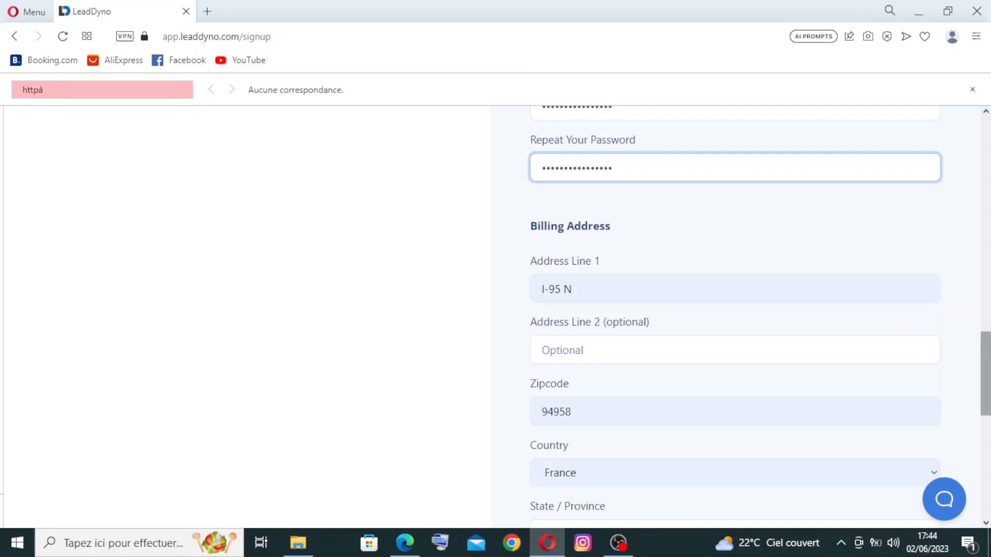
# Step: Choose Auvergne-Rhone-Alpes as State/Province and scroll down to the card fields
pyautogui.scroll(-3)
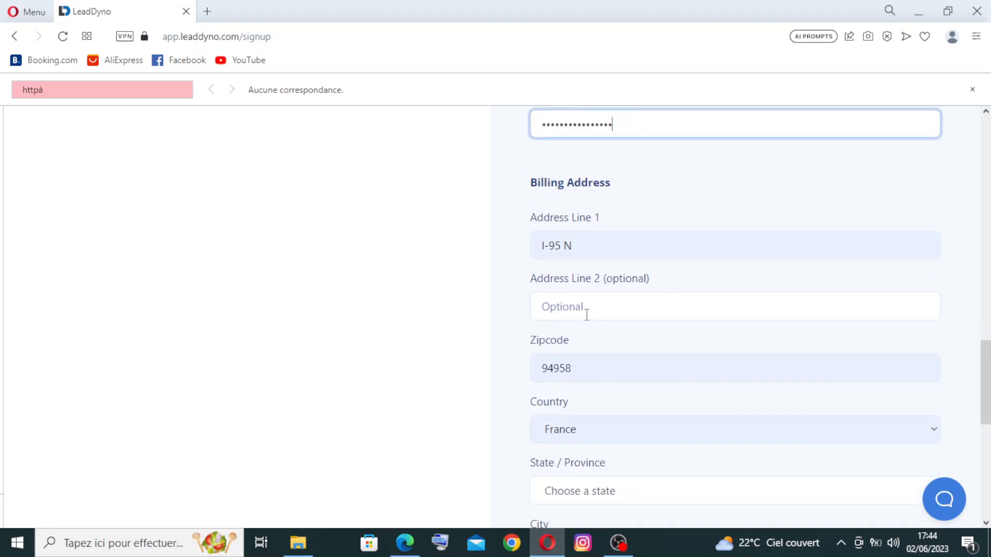
pyautogui.moveTo(889, 311)
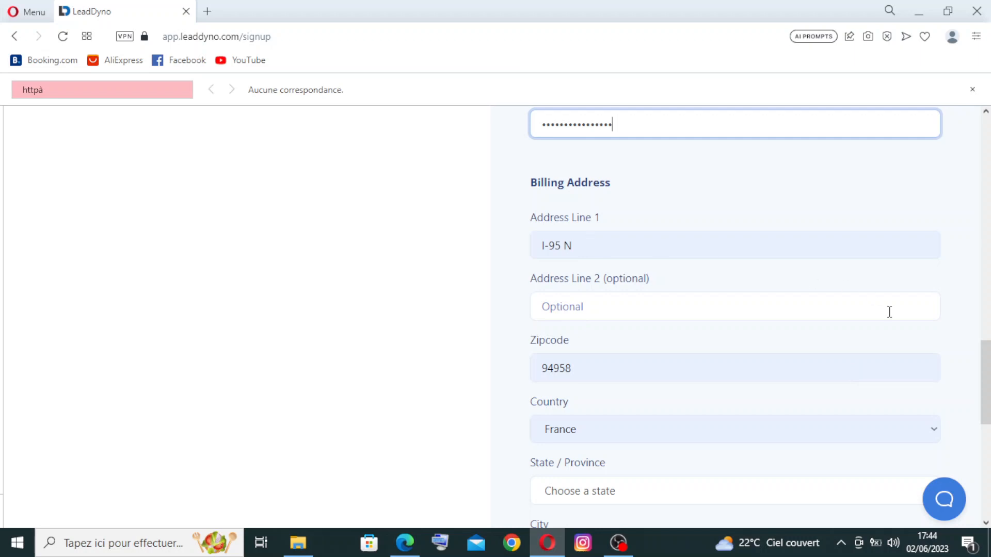
pyautogui.scroll(-3)
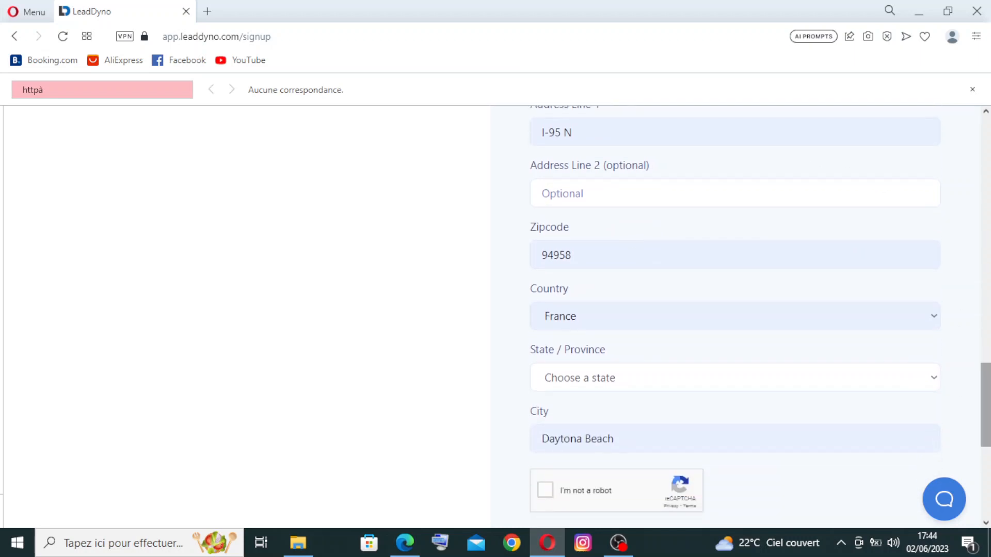
pyautogui.scroll(-3)
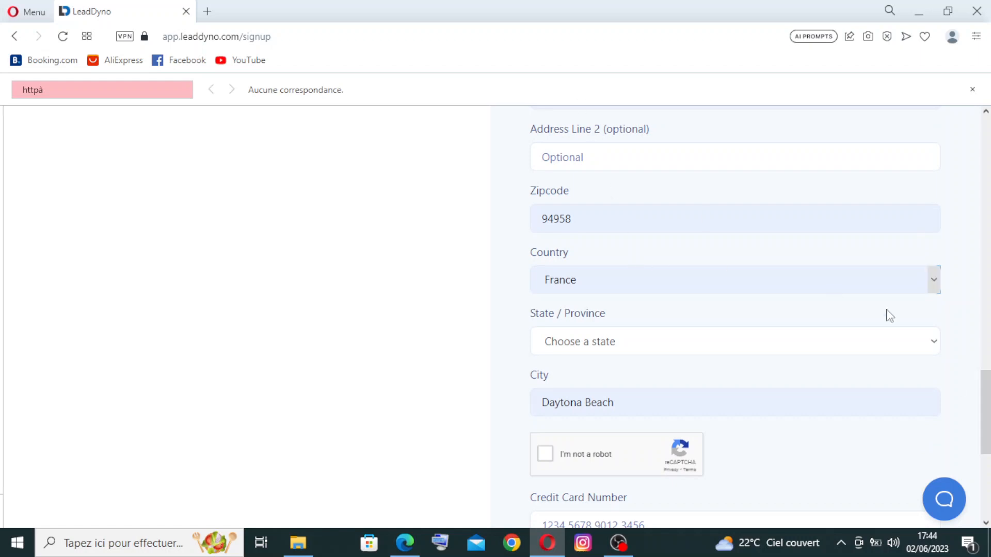
pyautogui.moveTo(945, 349)
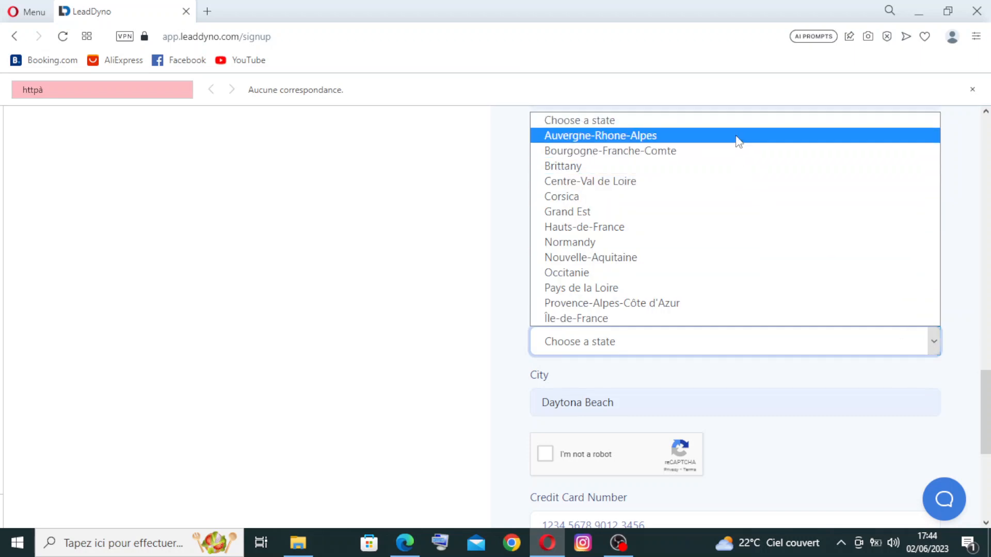
pyautogui.click(599, 135)
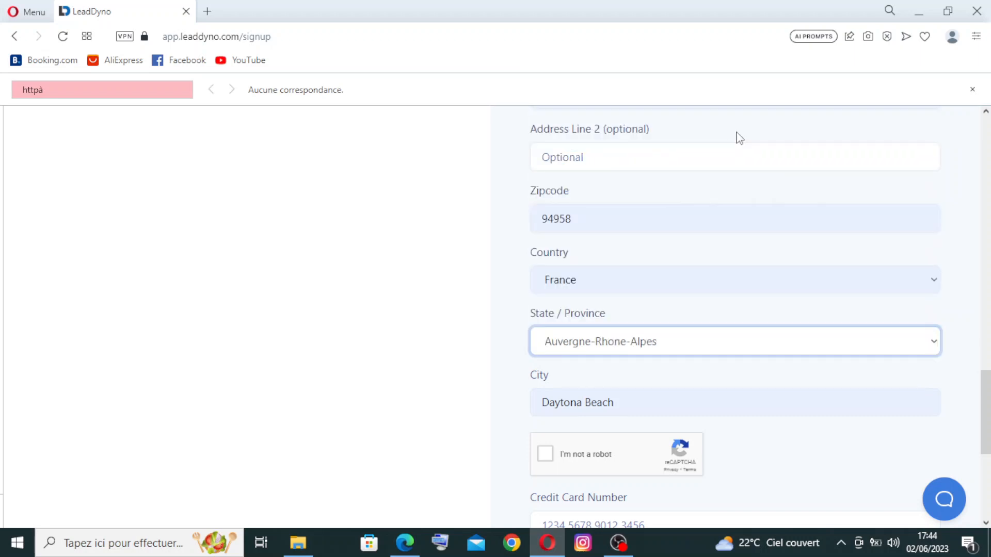
pyautogui.doubleClick(561, 157)
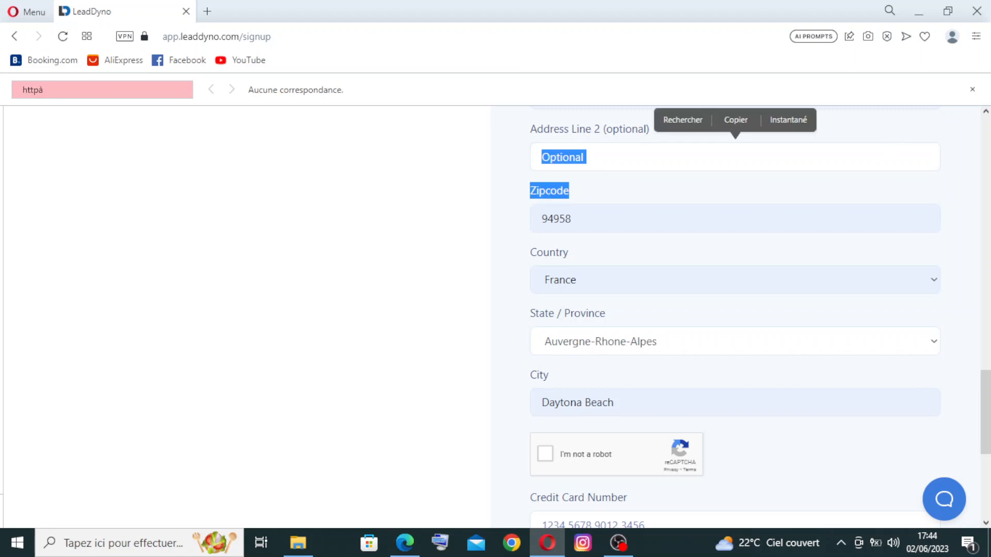
pyautogui.scroll(3)
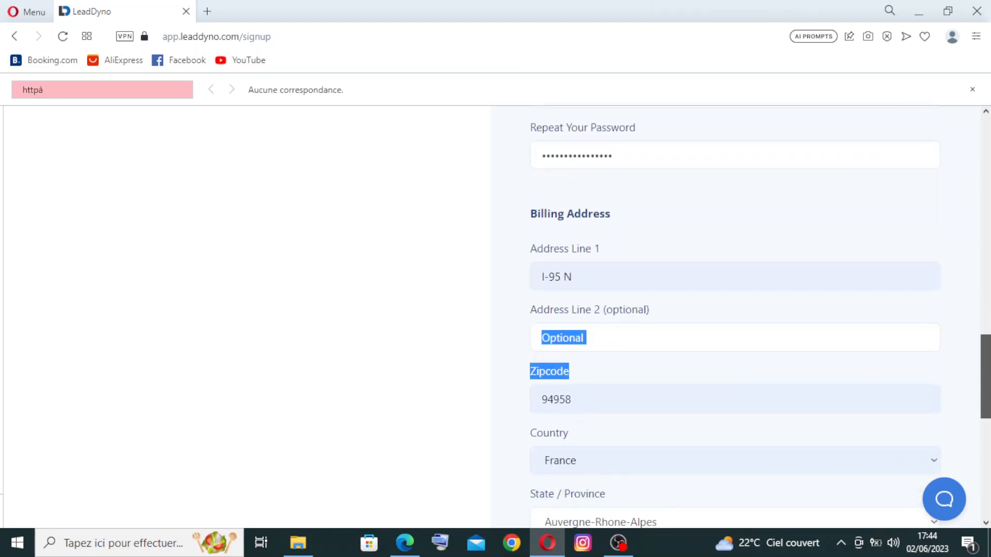
pyautogui.scroll(-3)
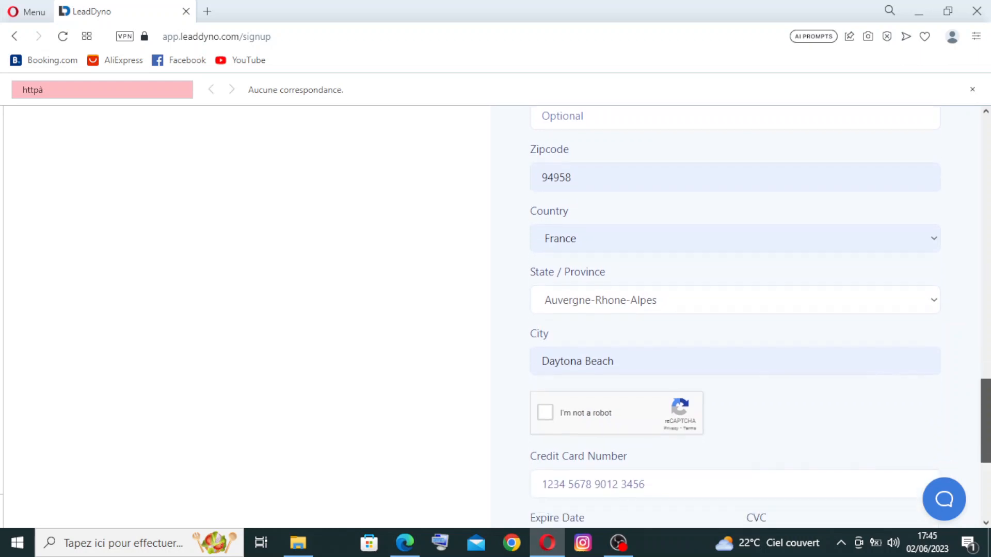
pyautogui.scroll(-3)
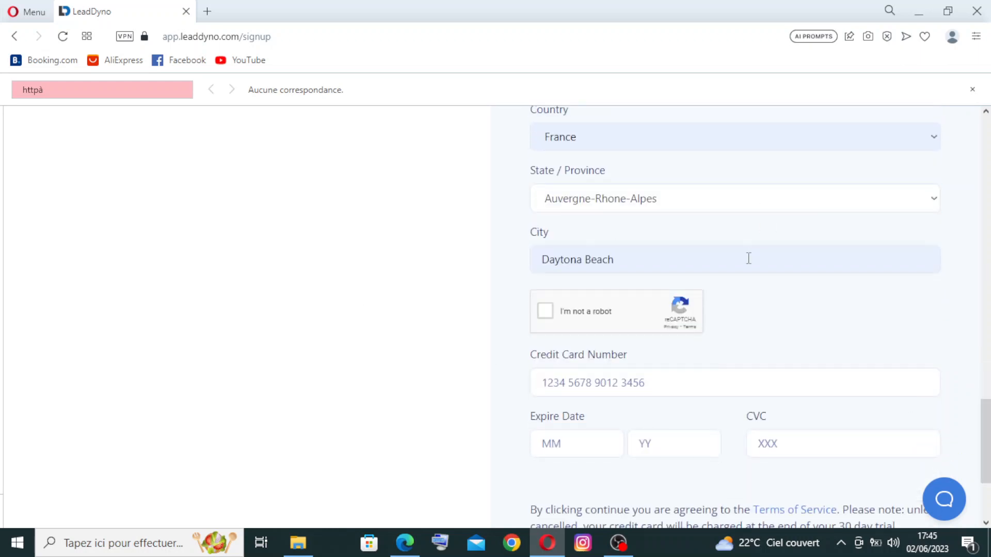
pyautogui.scroll(-3)
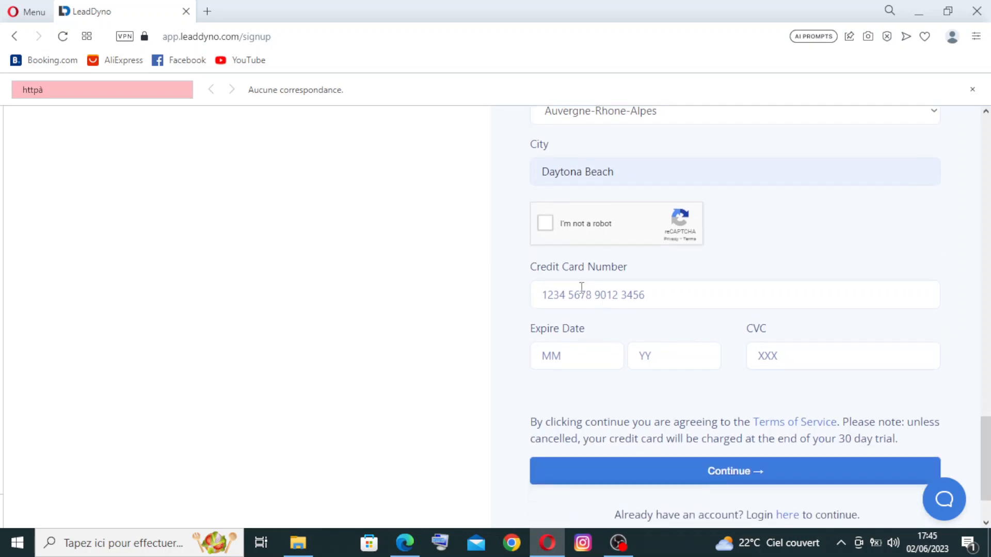
# Step: Tick 'I'm not a robot' and mark the bus squares in the image challenge
pyautogui.click(545, 223)
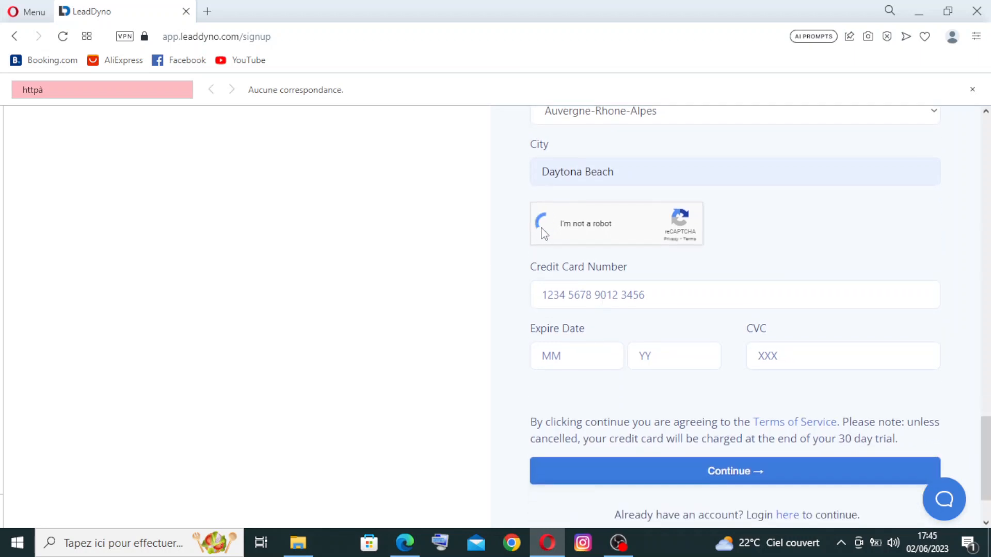
pyautogui.click(545, 223)
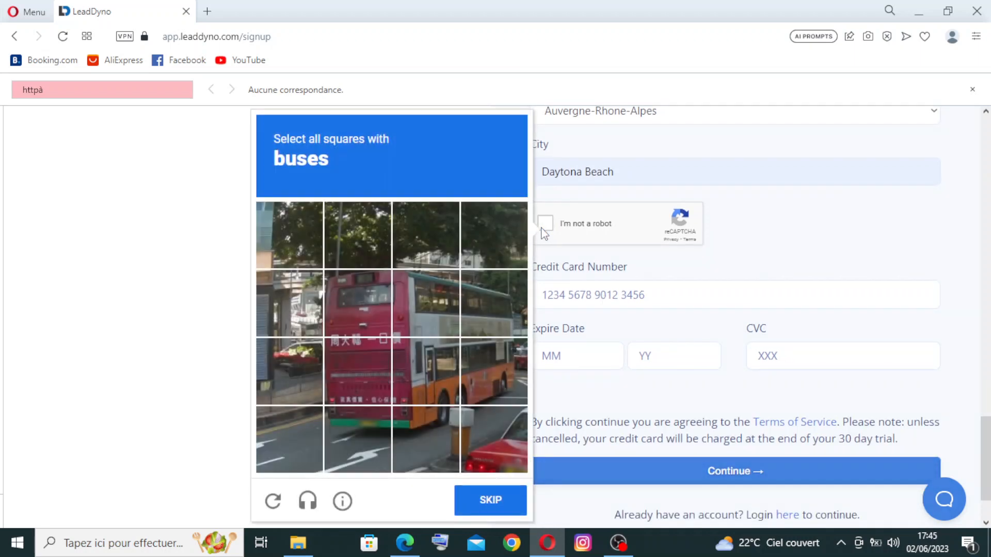
pyautogui.moveTo(442, 361)
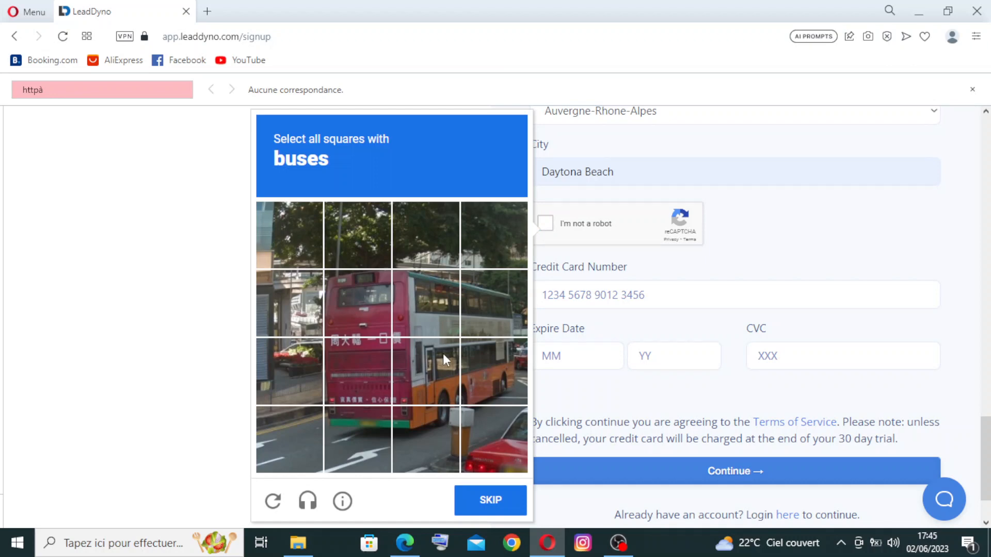
pyautogui.moveTo(318, 256)
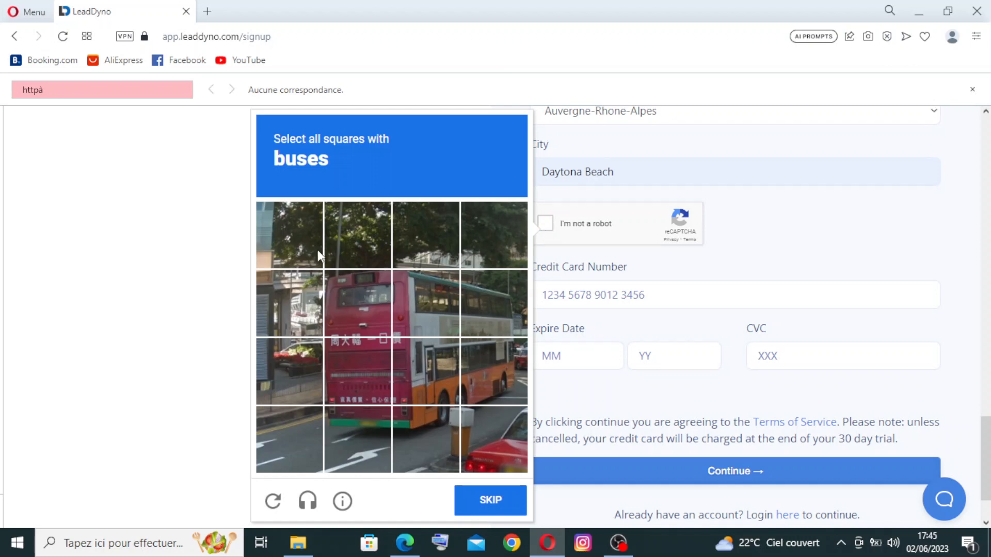
pyautogui.click(357, 303)
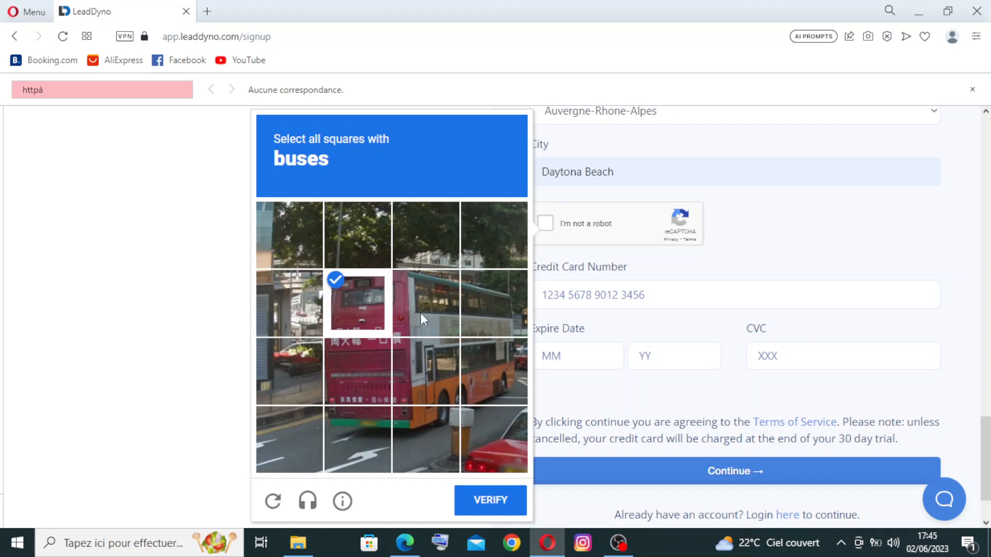
pyautogui.click(494, 371)
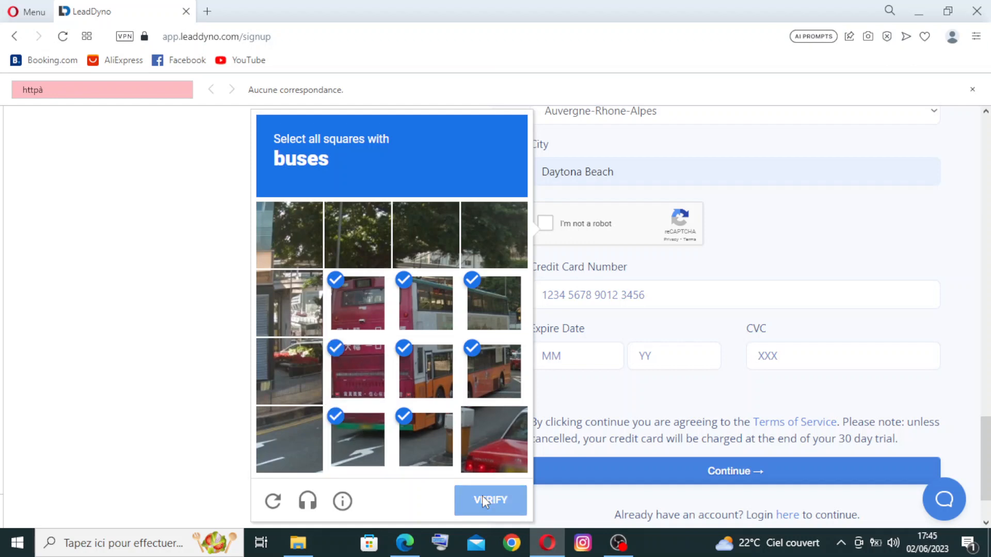
pyautogui.click(490, 501)
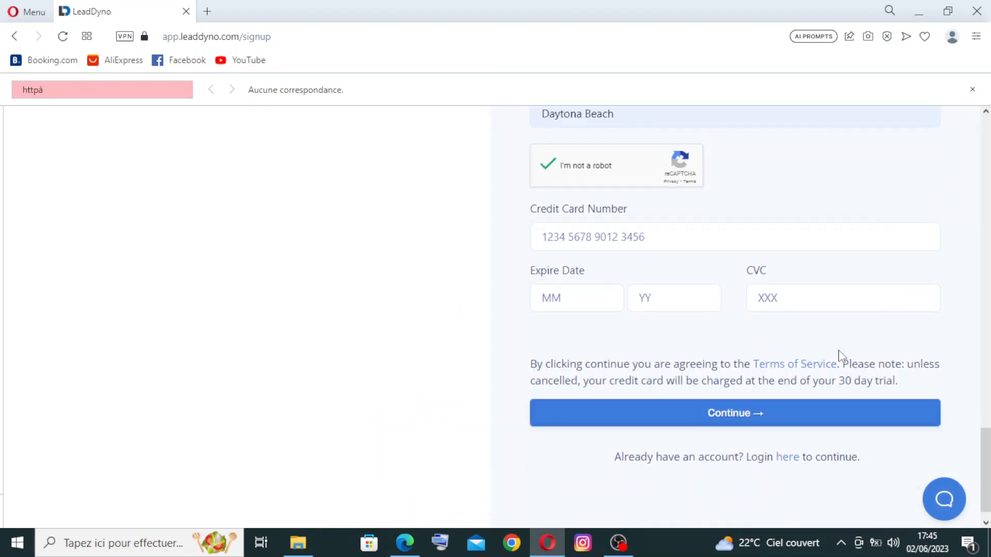
pyautogui.click(666, 237)
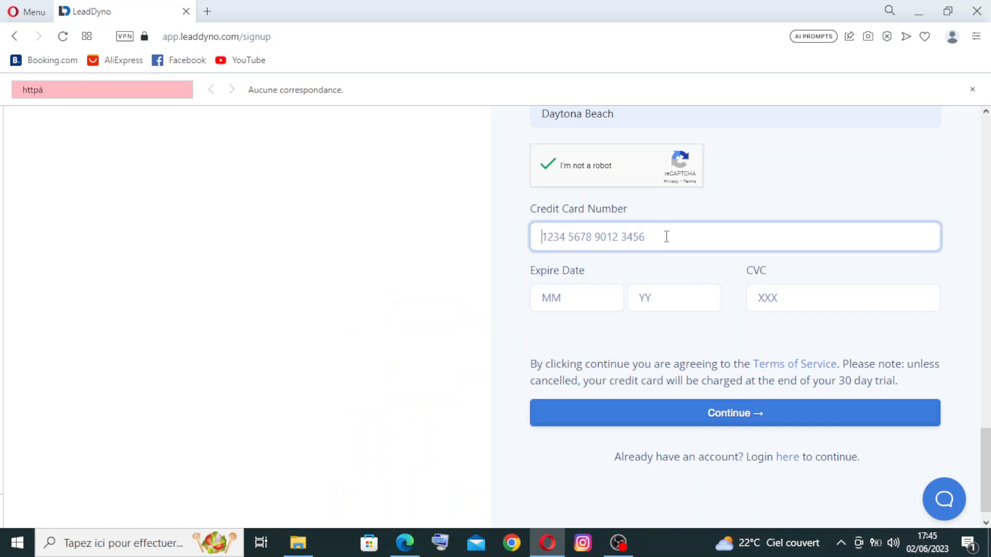
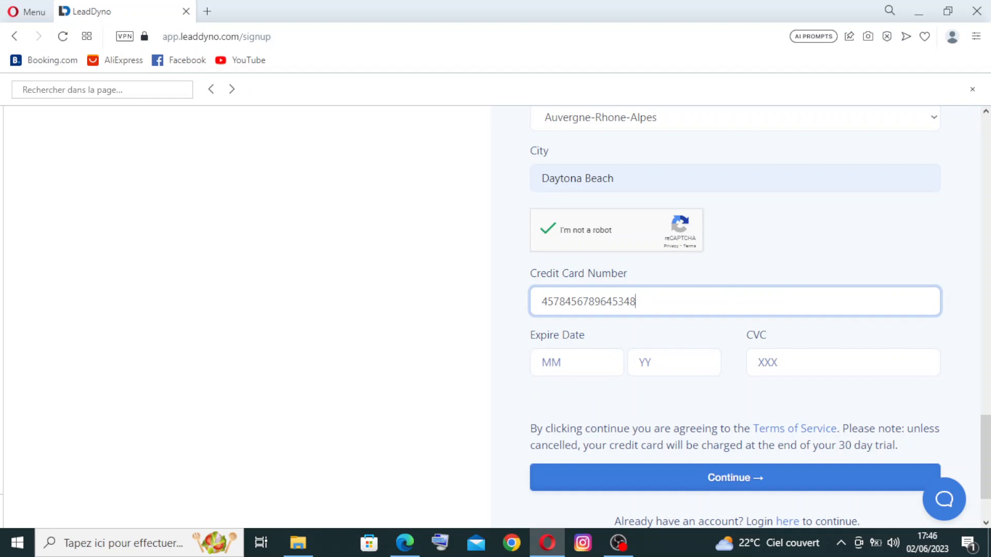
pyautogui.scroll(-3)
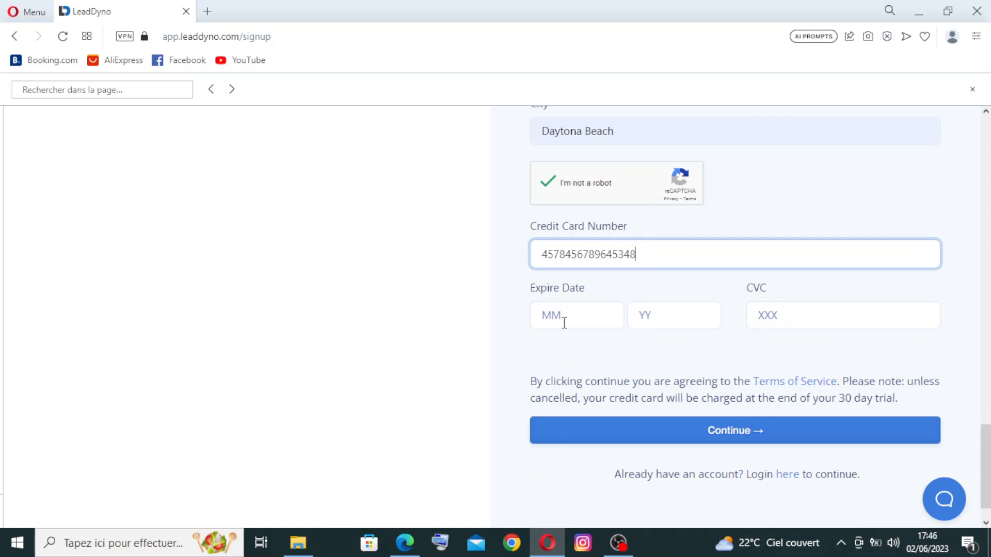
pyautogui.click(575, 315)
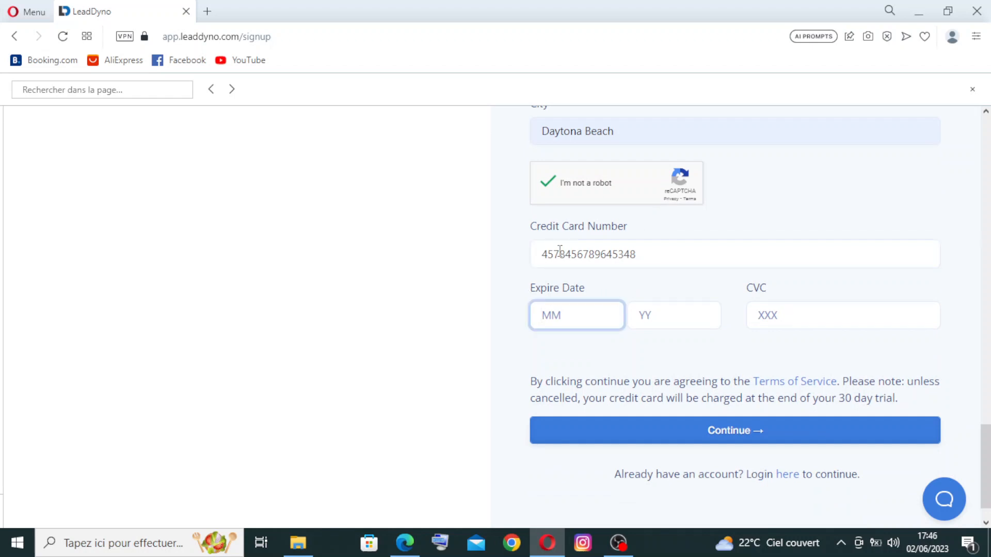
pyautogui.moveTo(577, 322)
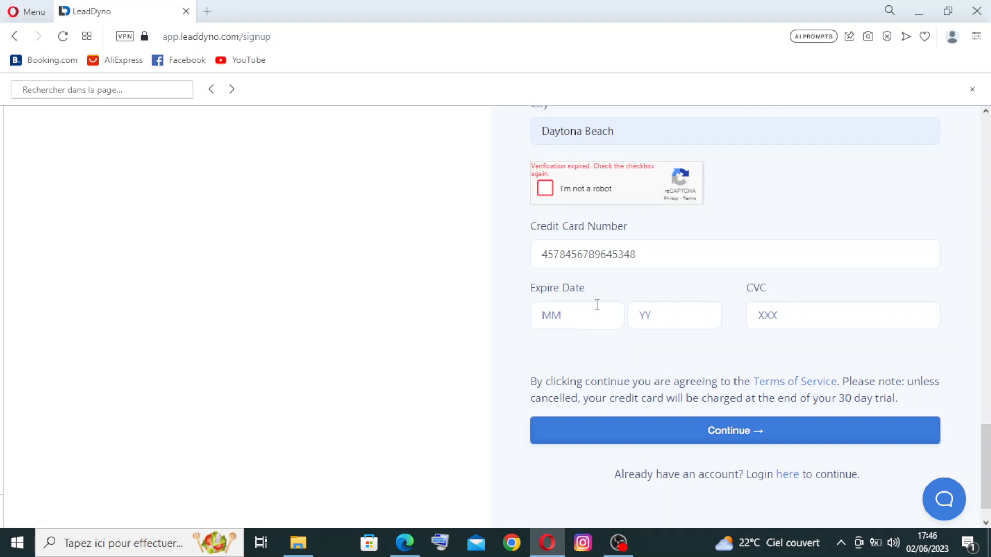
pyautogui.moveTo(793, 324)
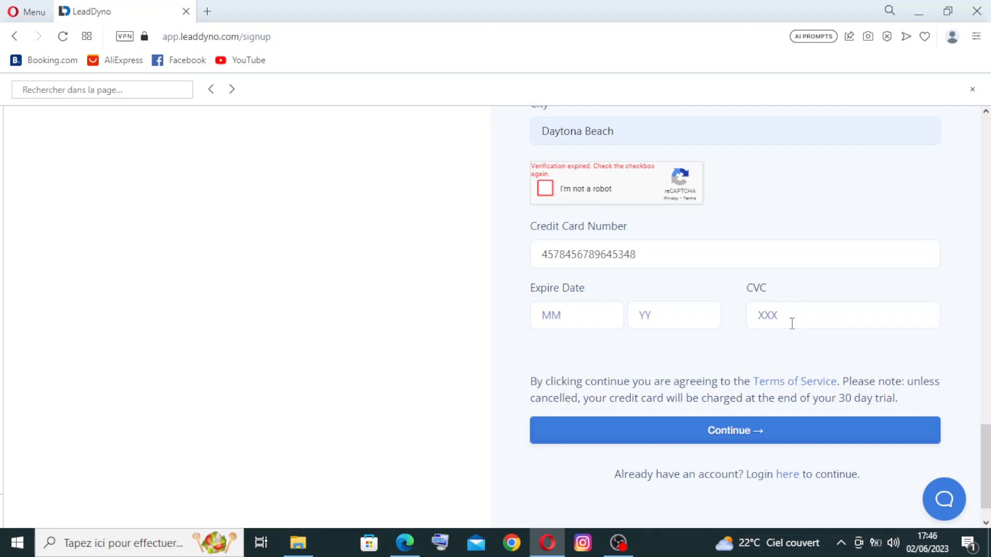
# Step: Enter expiry 04/27, trim the extra CVC digits, and re-pass the 'I'm not a robot' check
pyautogui.click(576, 316)
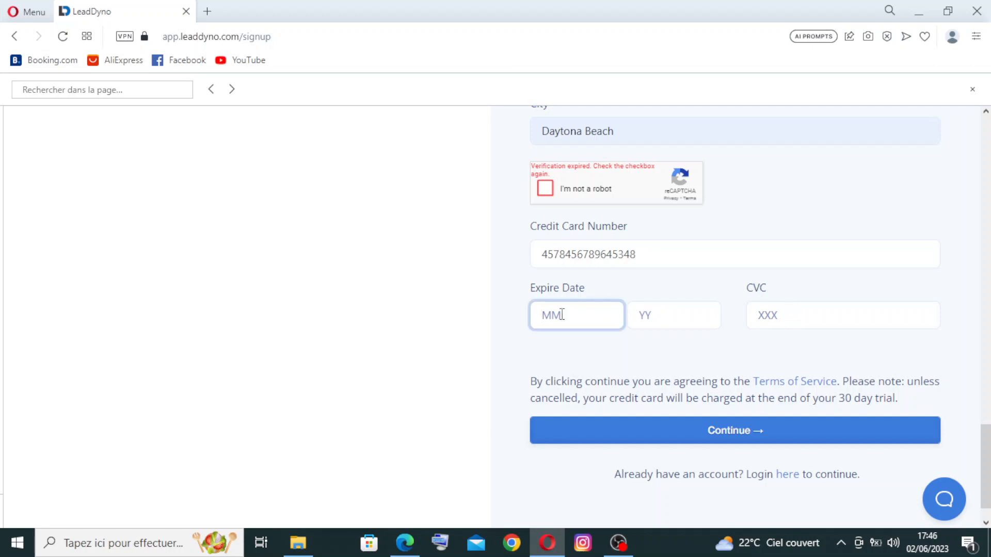
pyautogui.write('04')
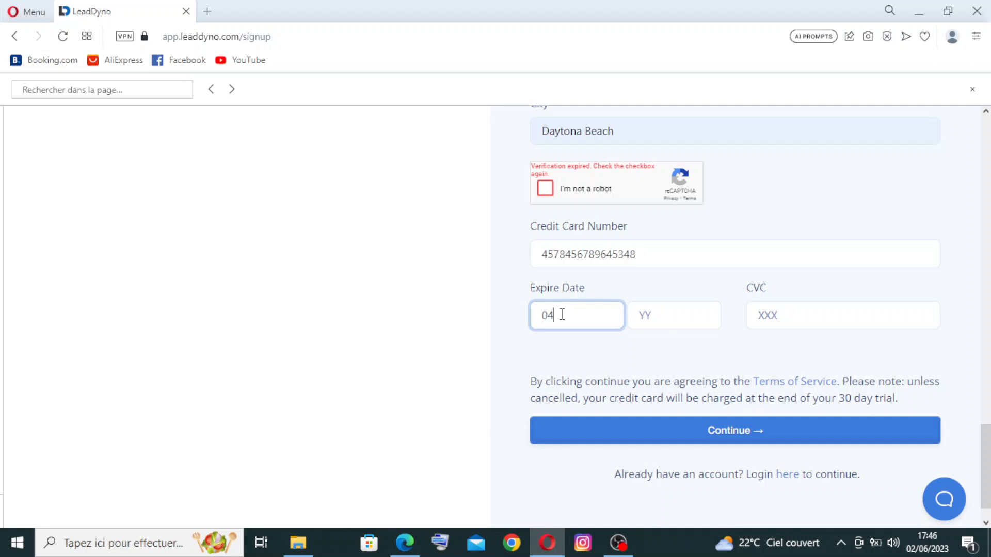
pyautogui.click(673, 315)
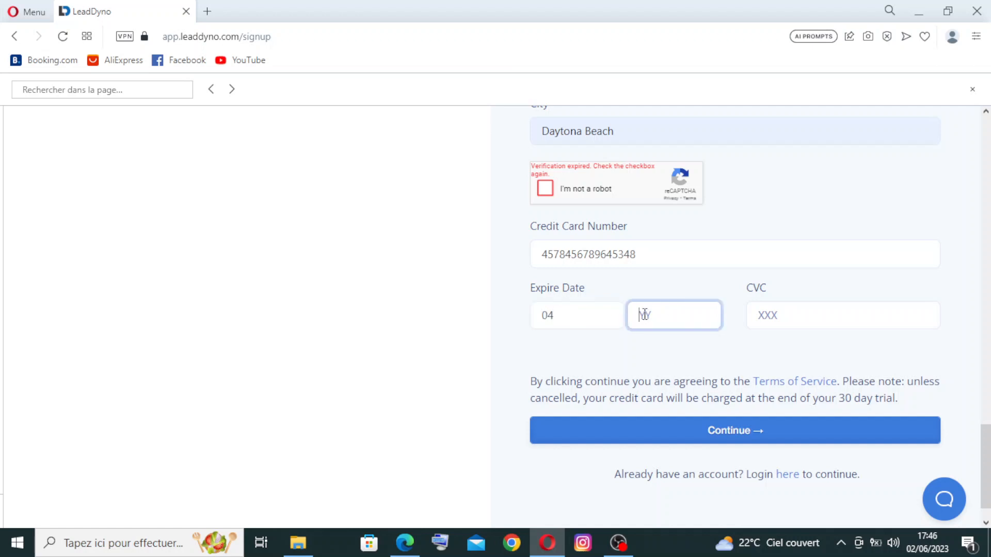
pyautogui.write('27')
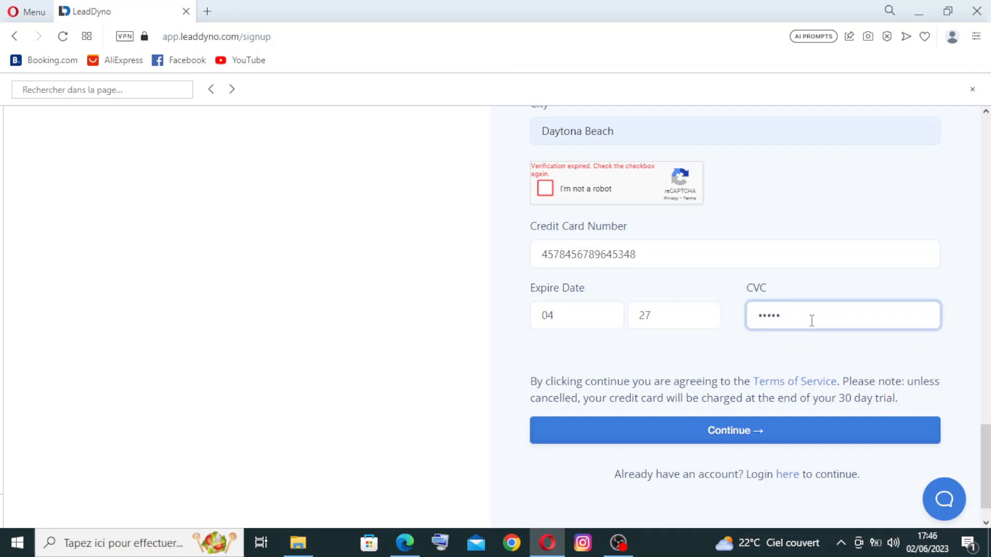
pyautogui.press('backspace')
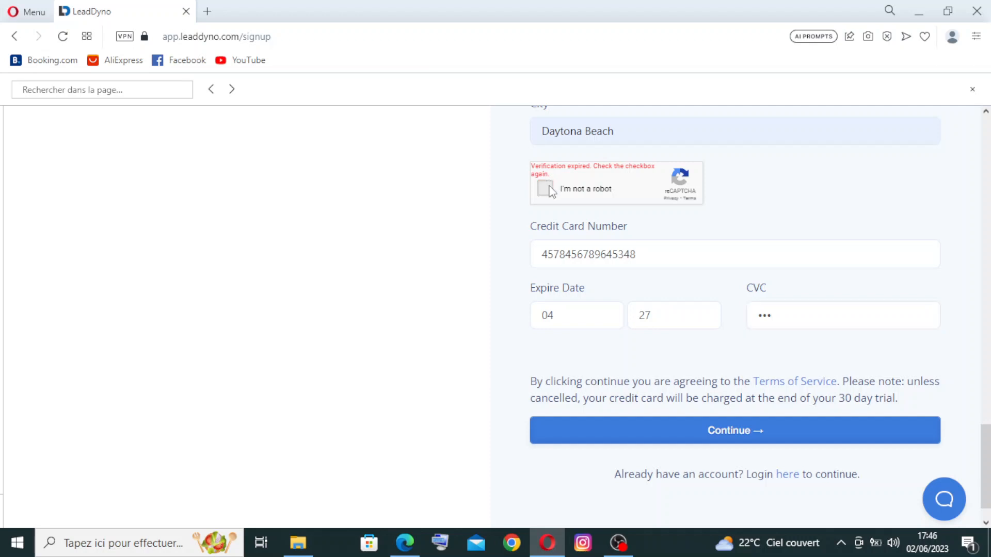
pyautogui.click(544, 188)
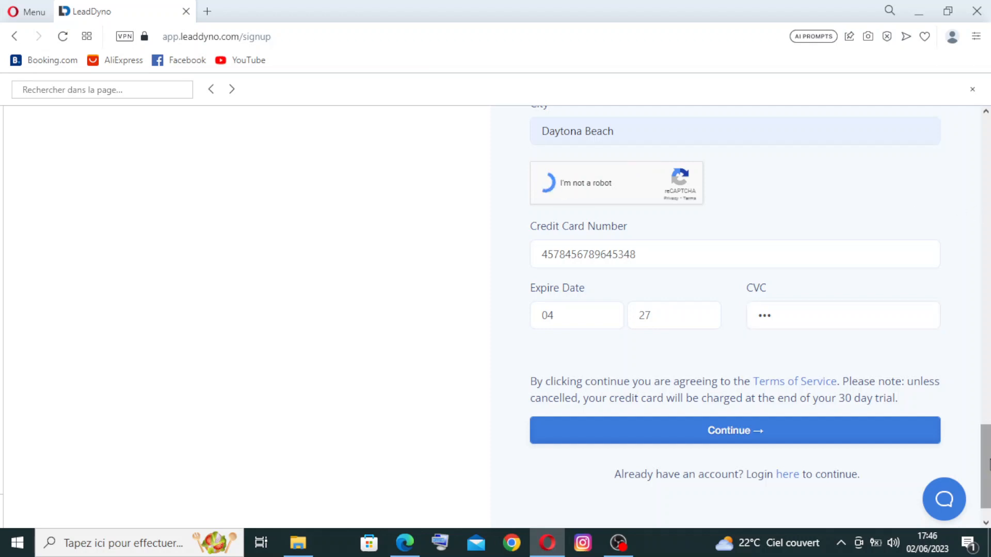
pyautogui.scroll(3)
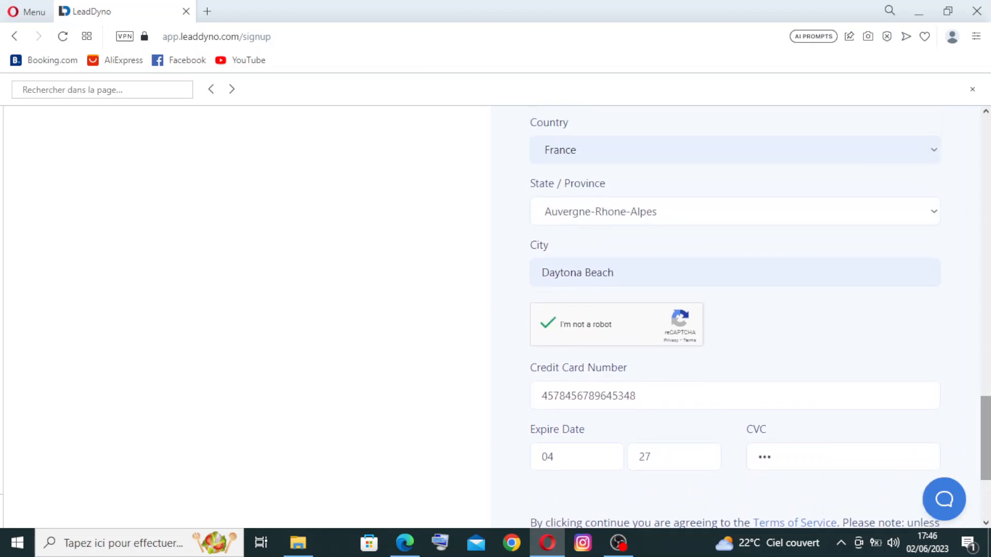
pyautogui.scroll(-3)
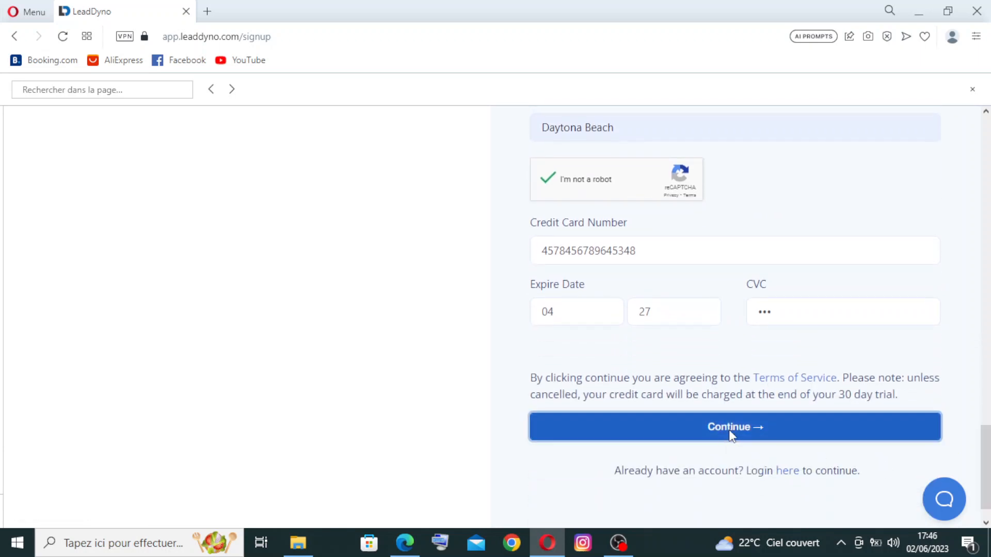
# Step: Submit the form, review the 'Your card number is incorrect' error, then go back
pyautogui.click(734, 426)
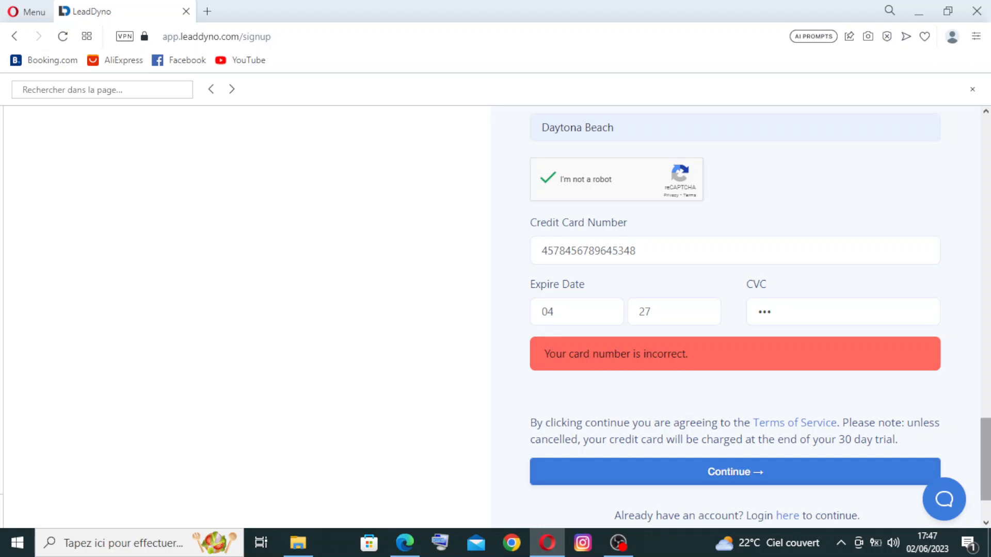
pyautogui.scroll(3)
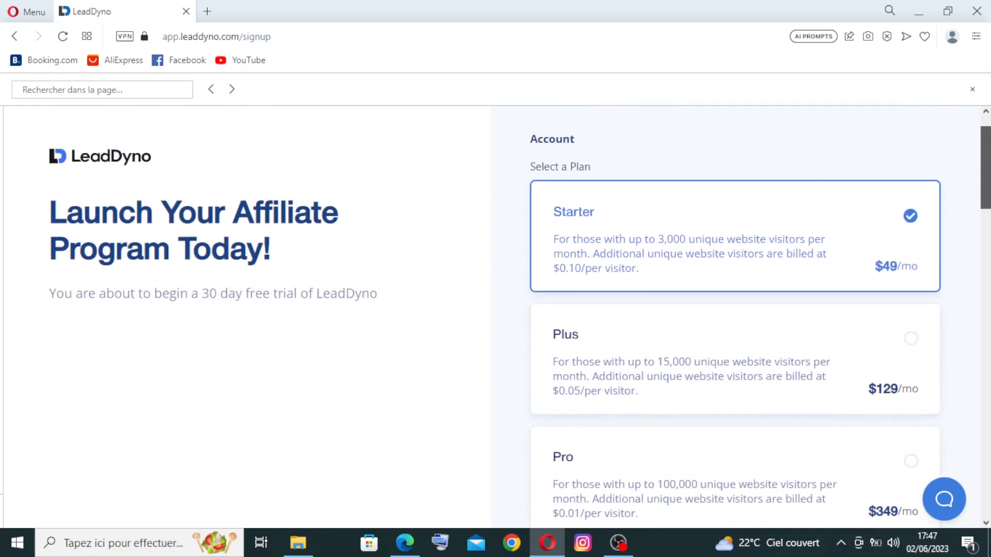
pyautogui.scroll(-3)
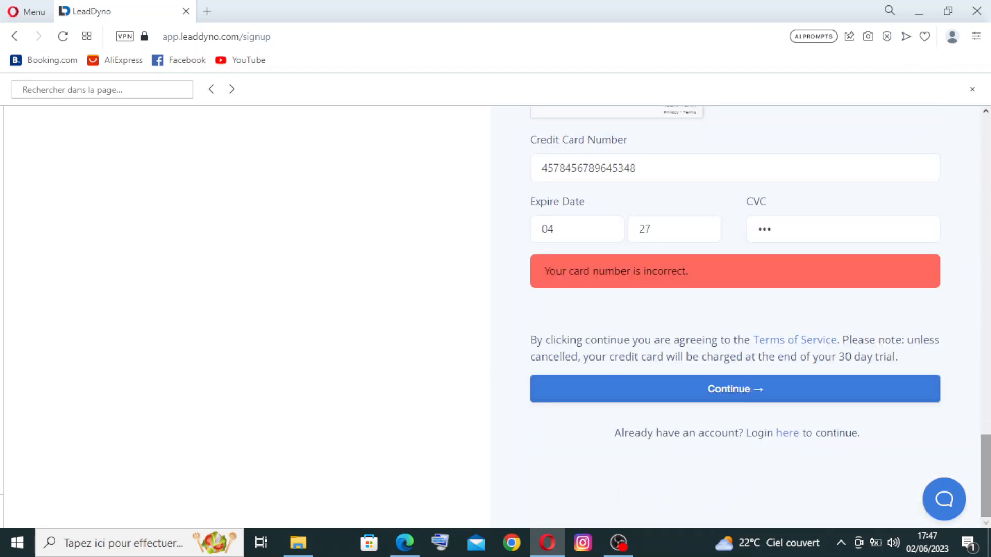
pyautogui.scroll(3)
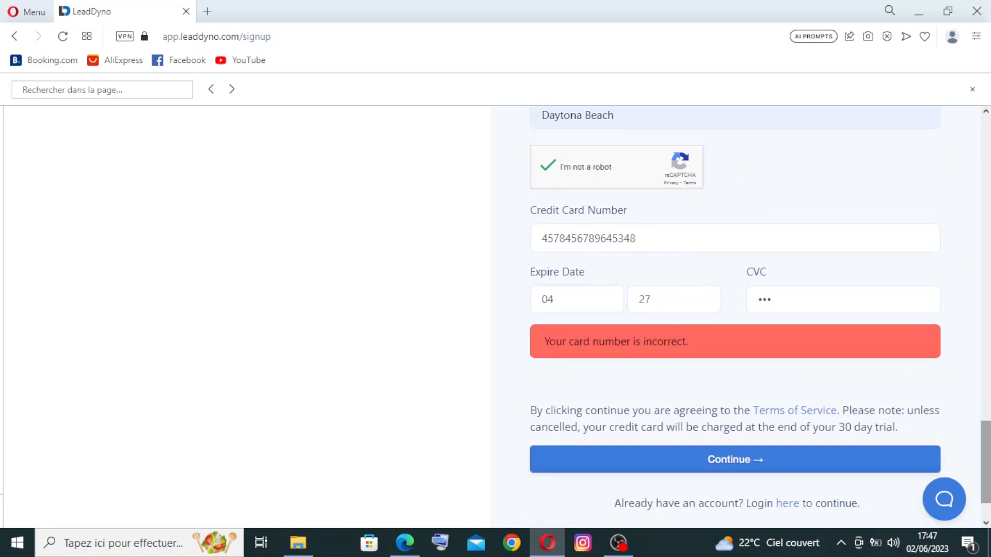
pyautogui.scroll(-3)
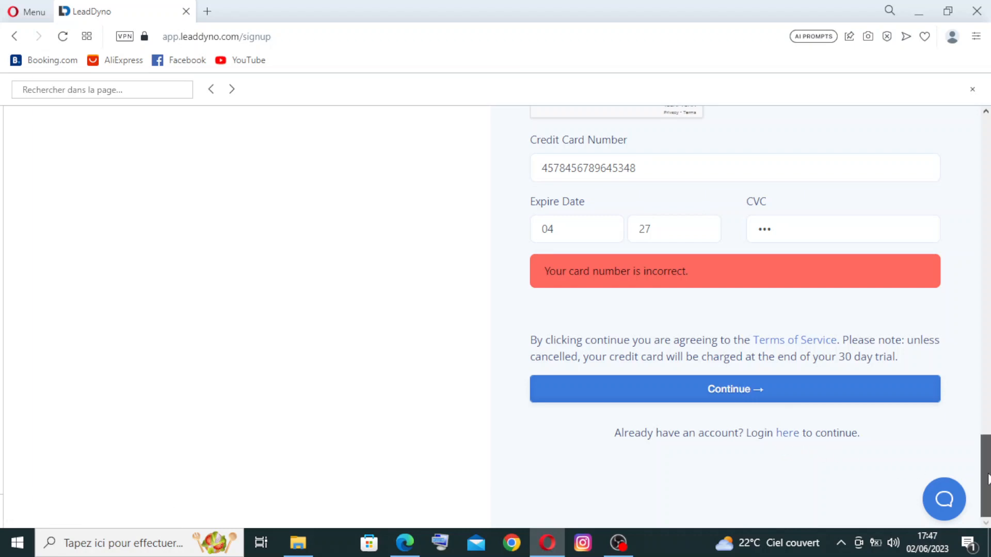
pyautogui.scroll(3)
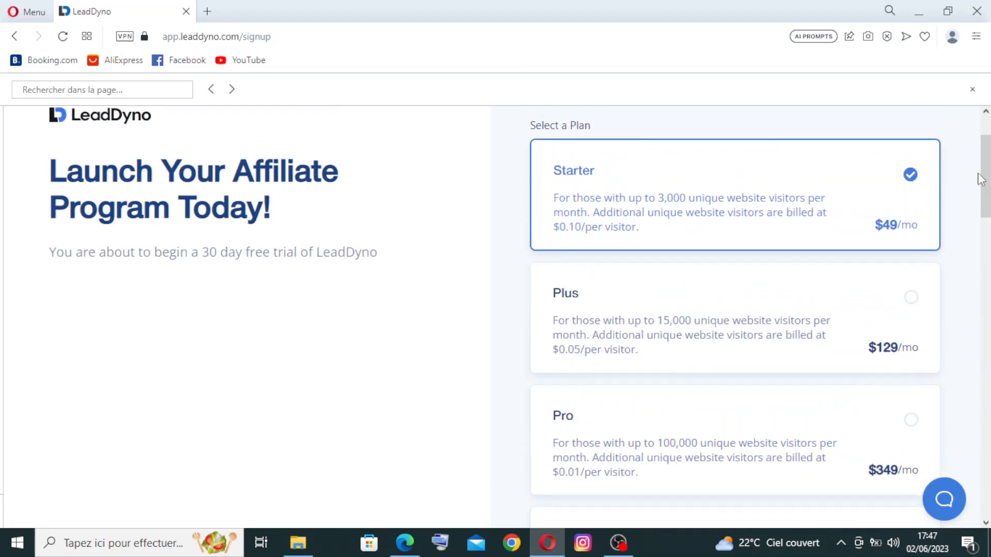
pyautogui.scroll(3)
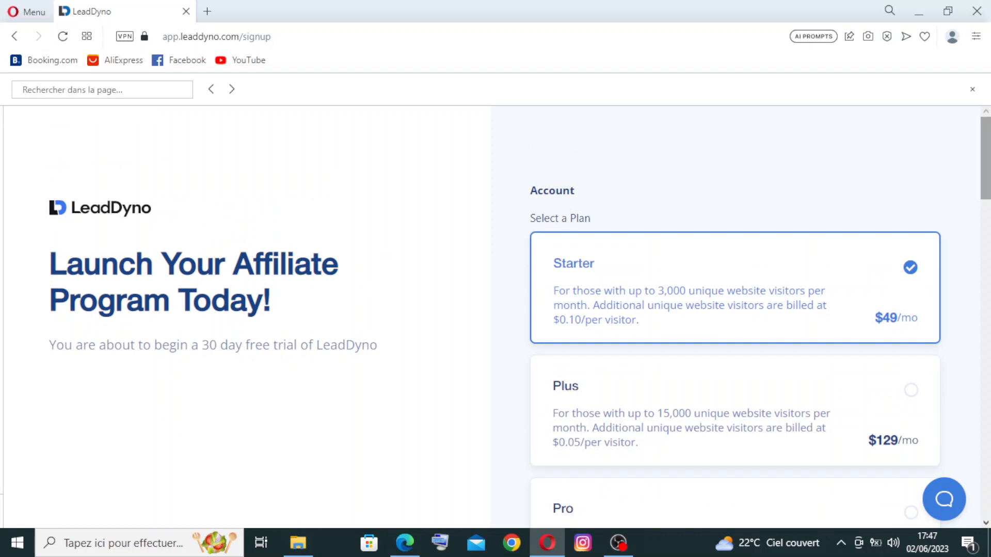
pyautogui.moveTo(324, 202)
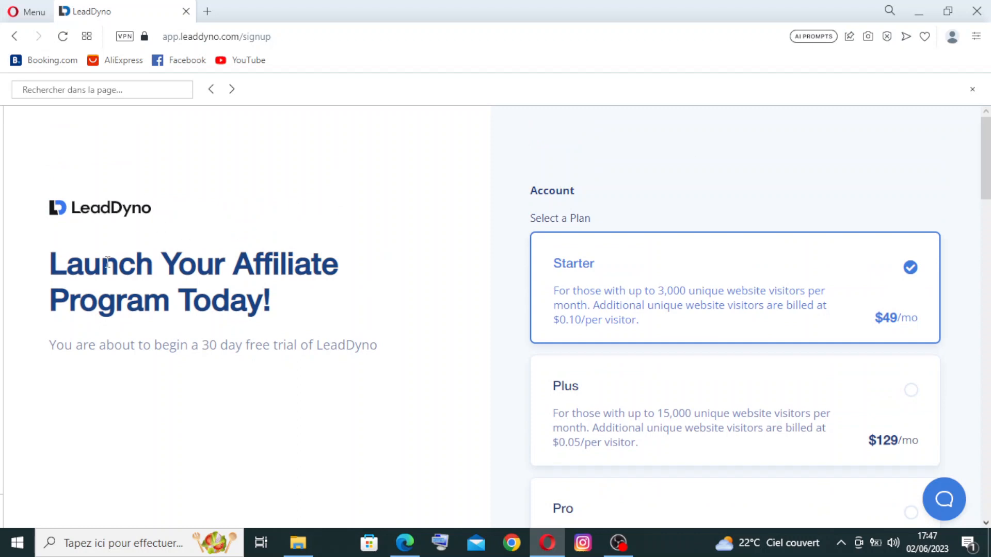
pyautogui.click(14, 36)
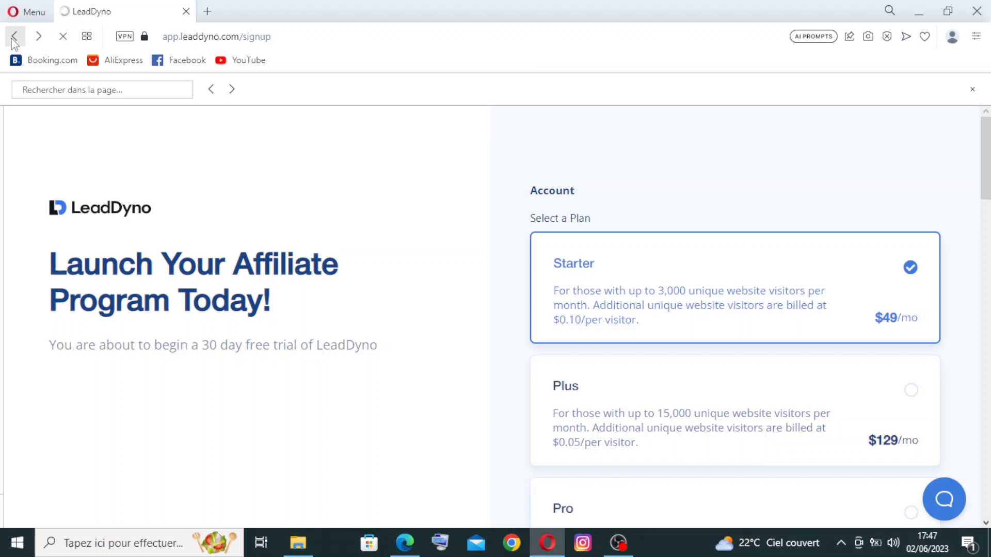
# Step: Go back to leaddyno.com and bring up the in-page search bar
pyautogui.click(14, 36)
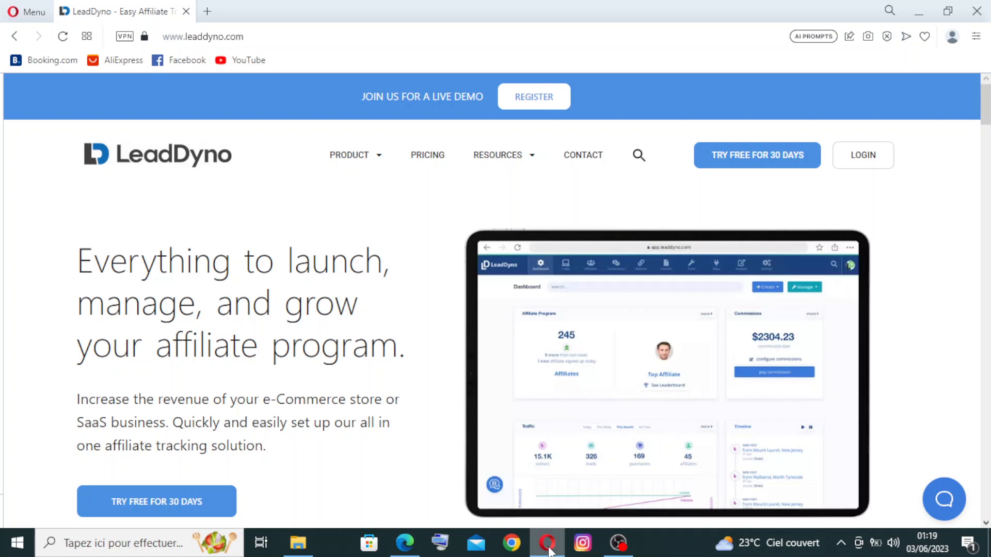
pyautogui.moveTo(316, 494)
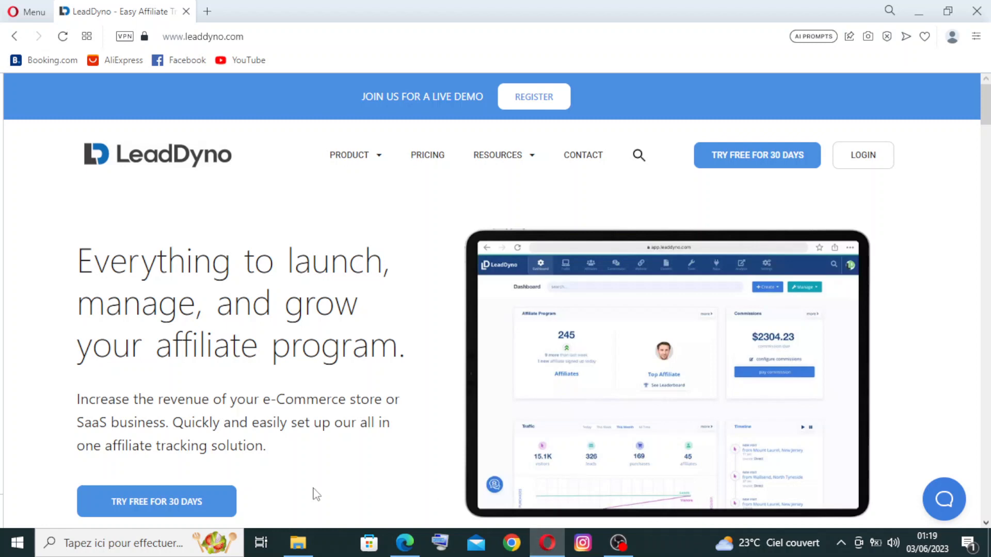
pyautogui.press('ctrl+f')
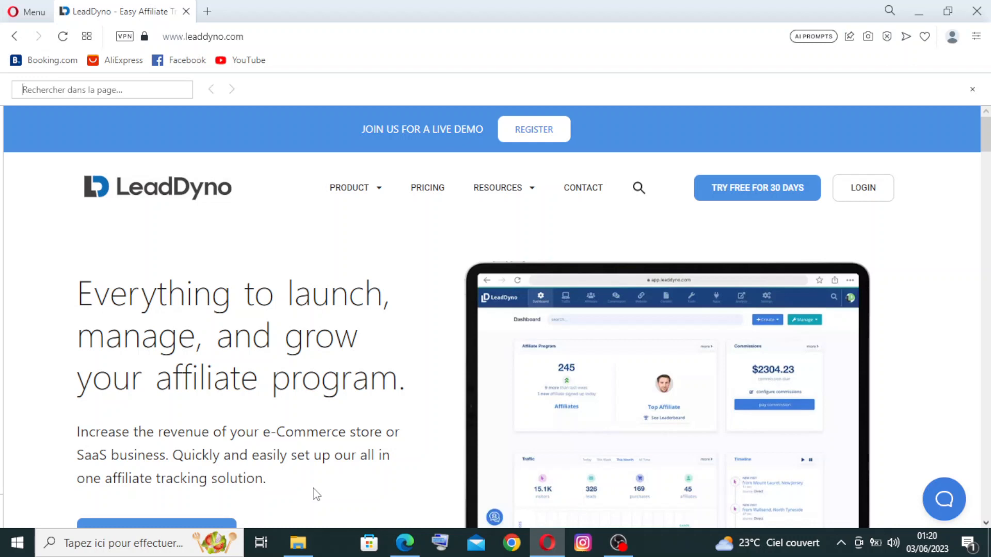
pyautogui.moveTo(675, 266)
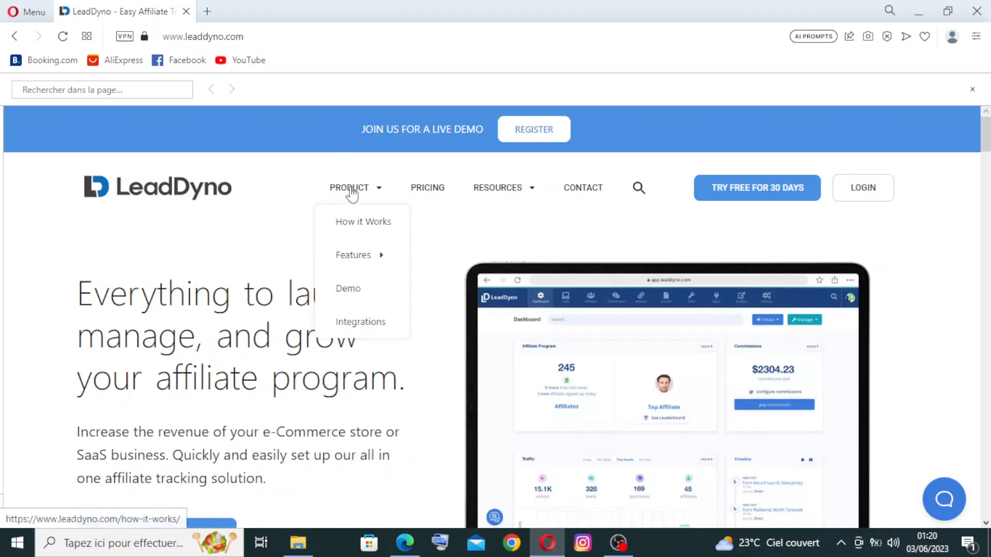
pyautogui.moveTo(360, 321)
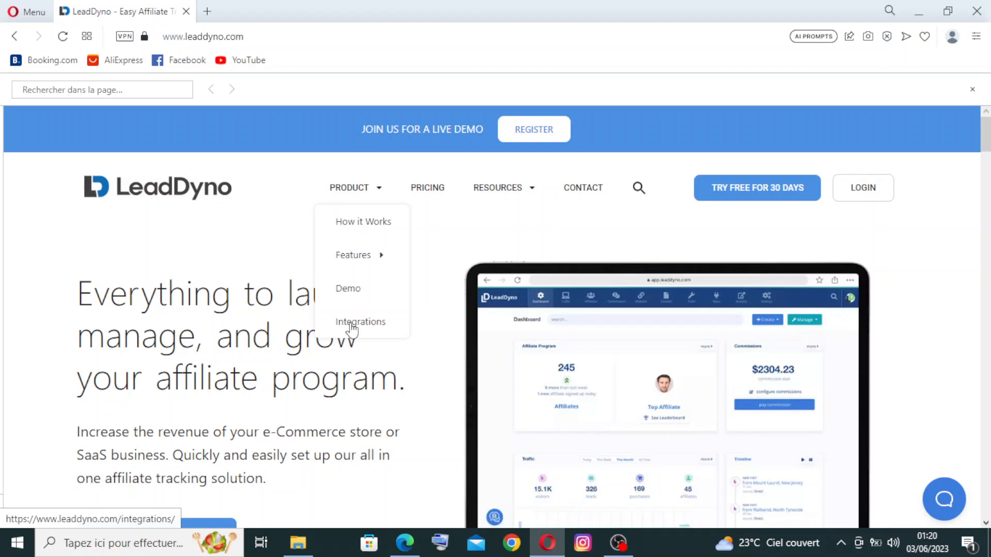
pyautogui.moveTo(467, 216)
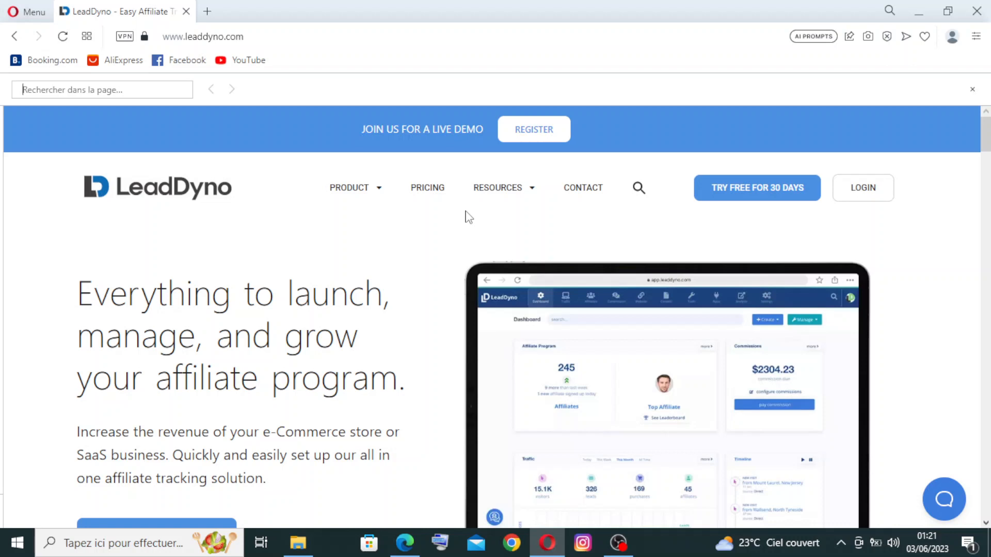
pyautogui.moveTo(582, 188)
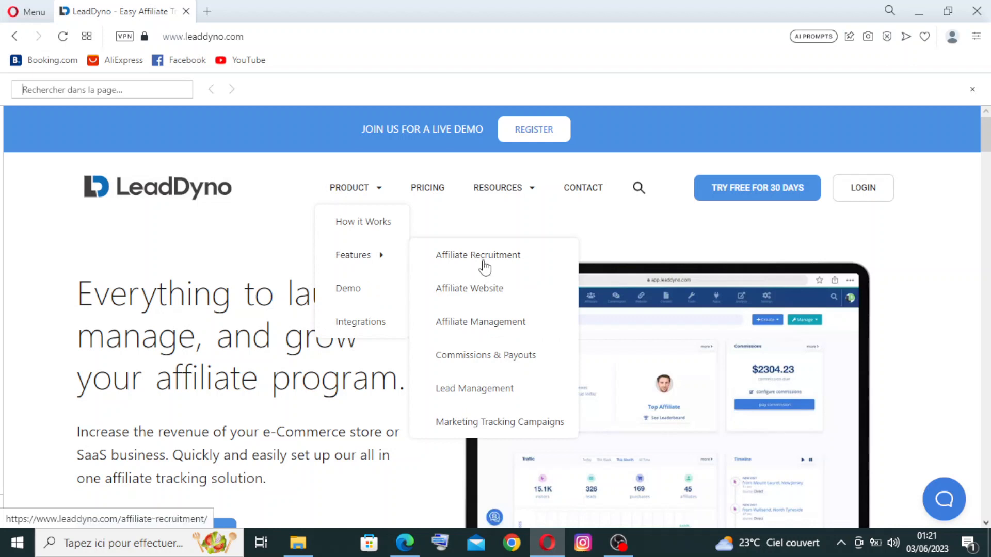
pyautogui.moveTo(469, 303)
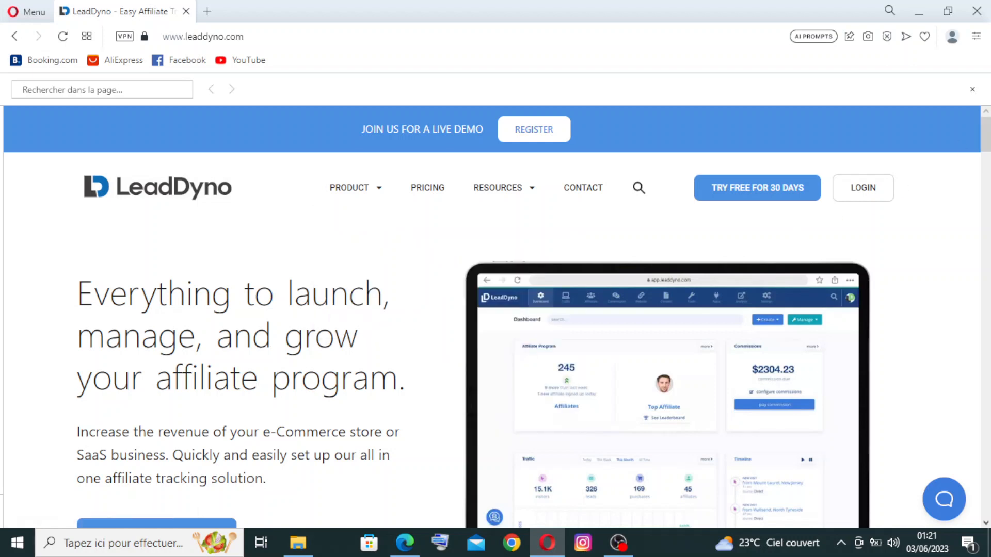
# Step: Scroll the LeadDyno homepage past the video, features and webinar banner to client testimonials
pyautogui.scroll(-3)
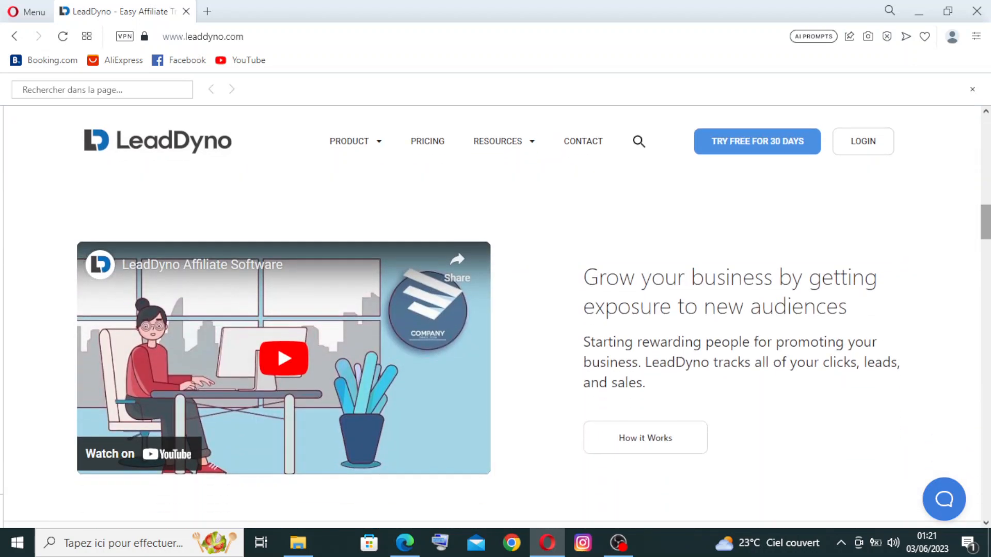
pyautogui.scroll(-3)
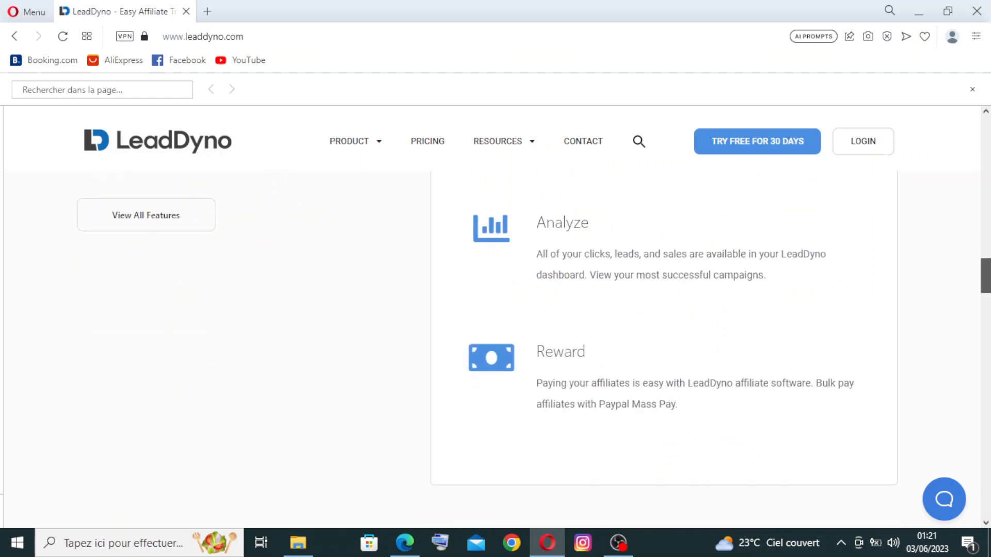
pyautogui.scroll(-3)
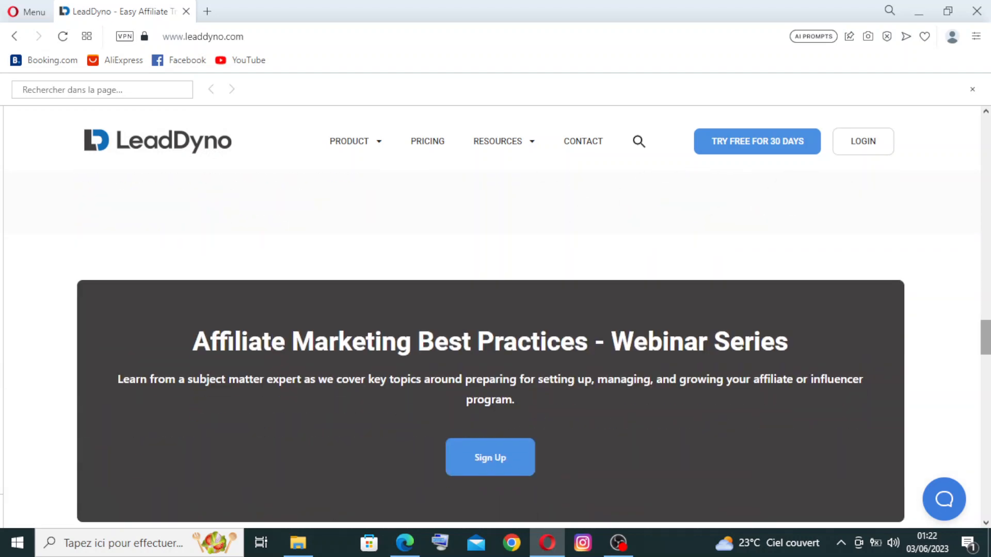
pyautogui.scroll(-3)
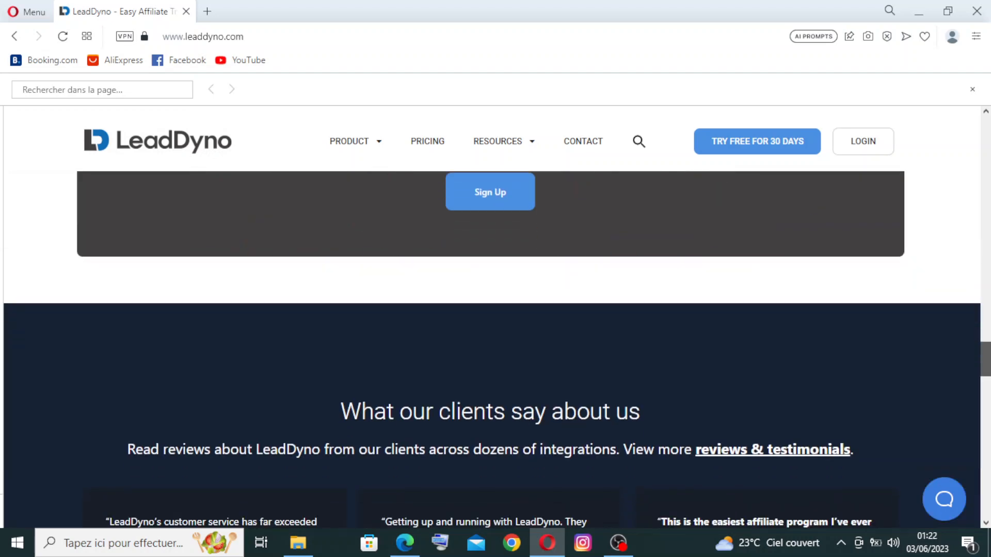
pyautogui.scroll(-3)
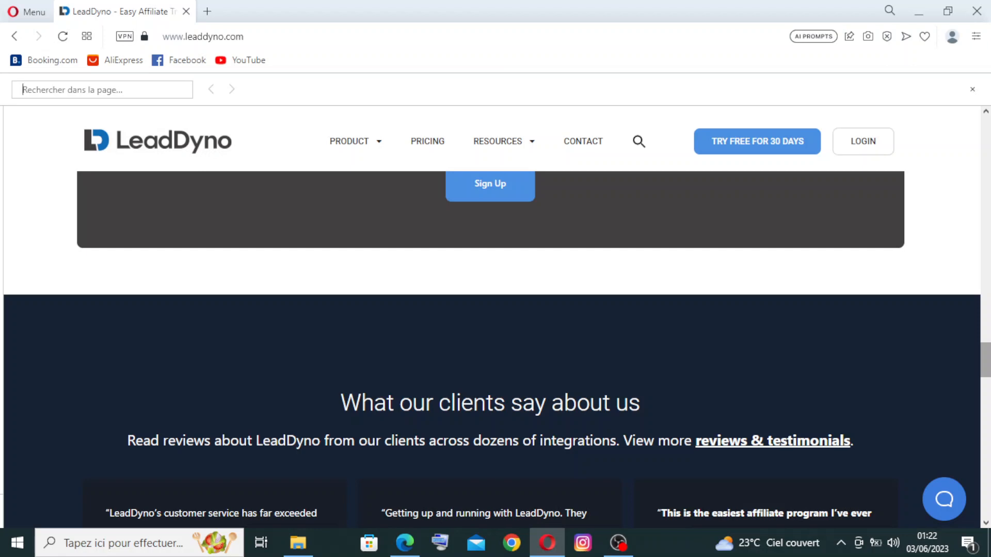